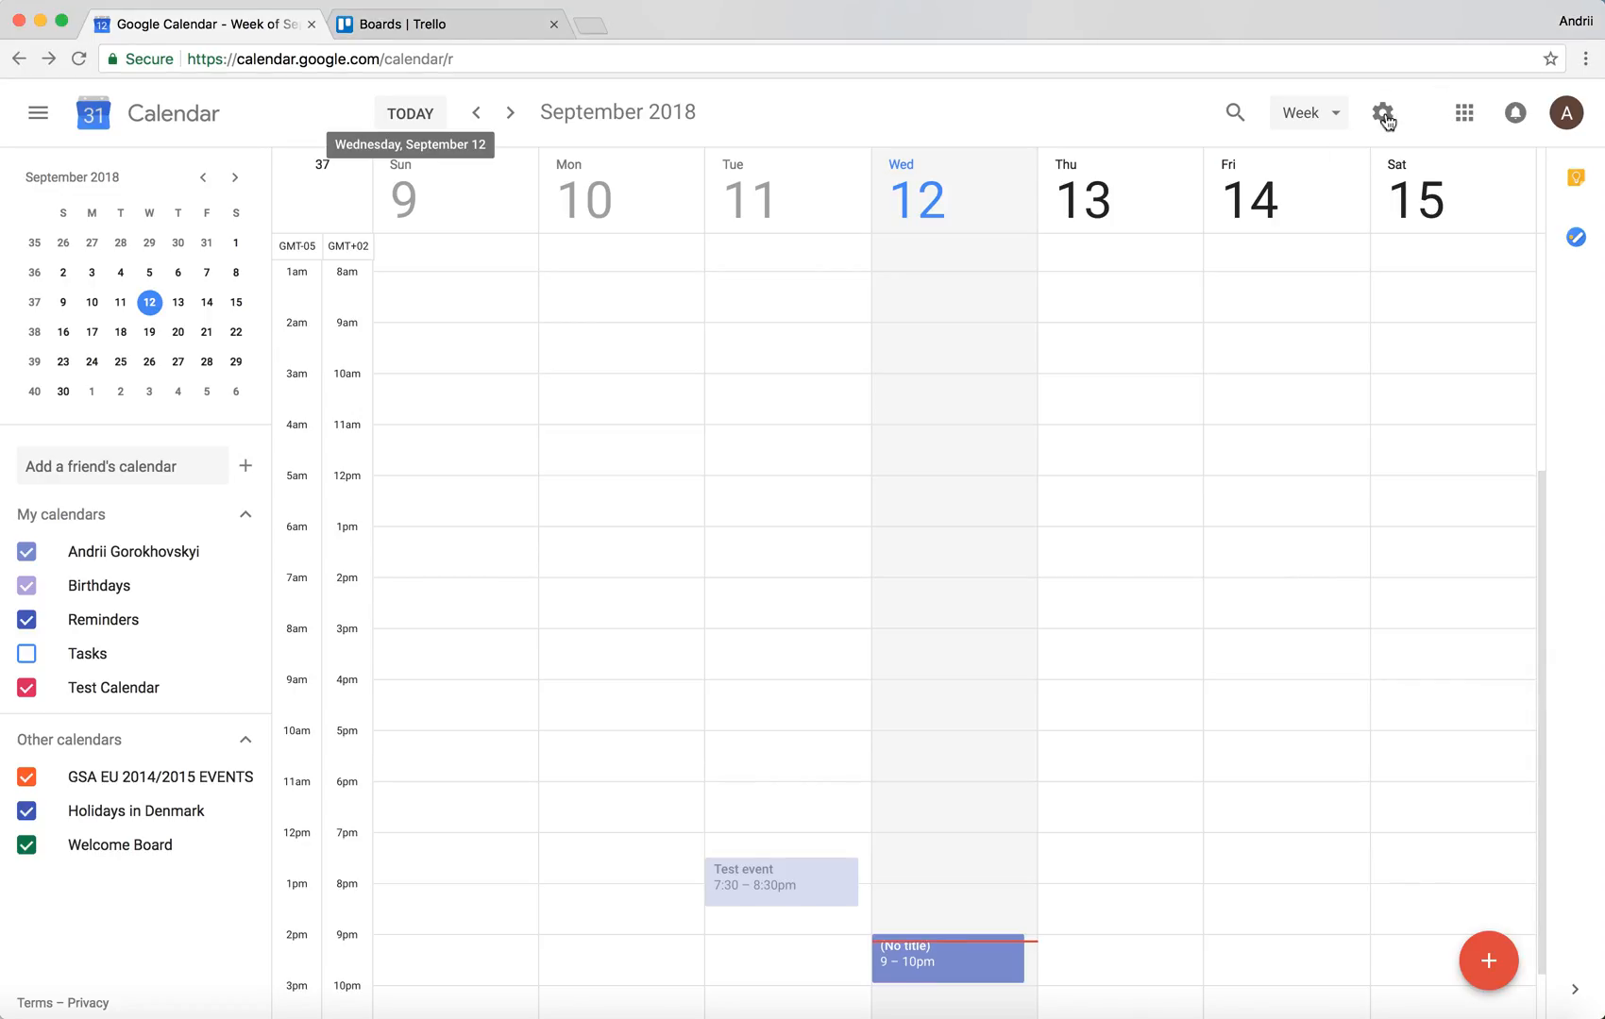
# Step: Open Print from the Settings gear menu for the Sep 9–15, 2018 week
pyautogui.click(1387, 112)
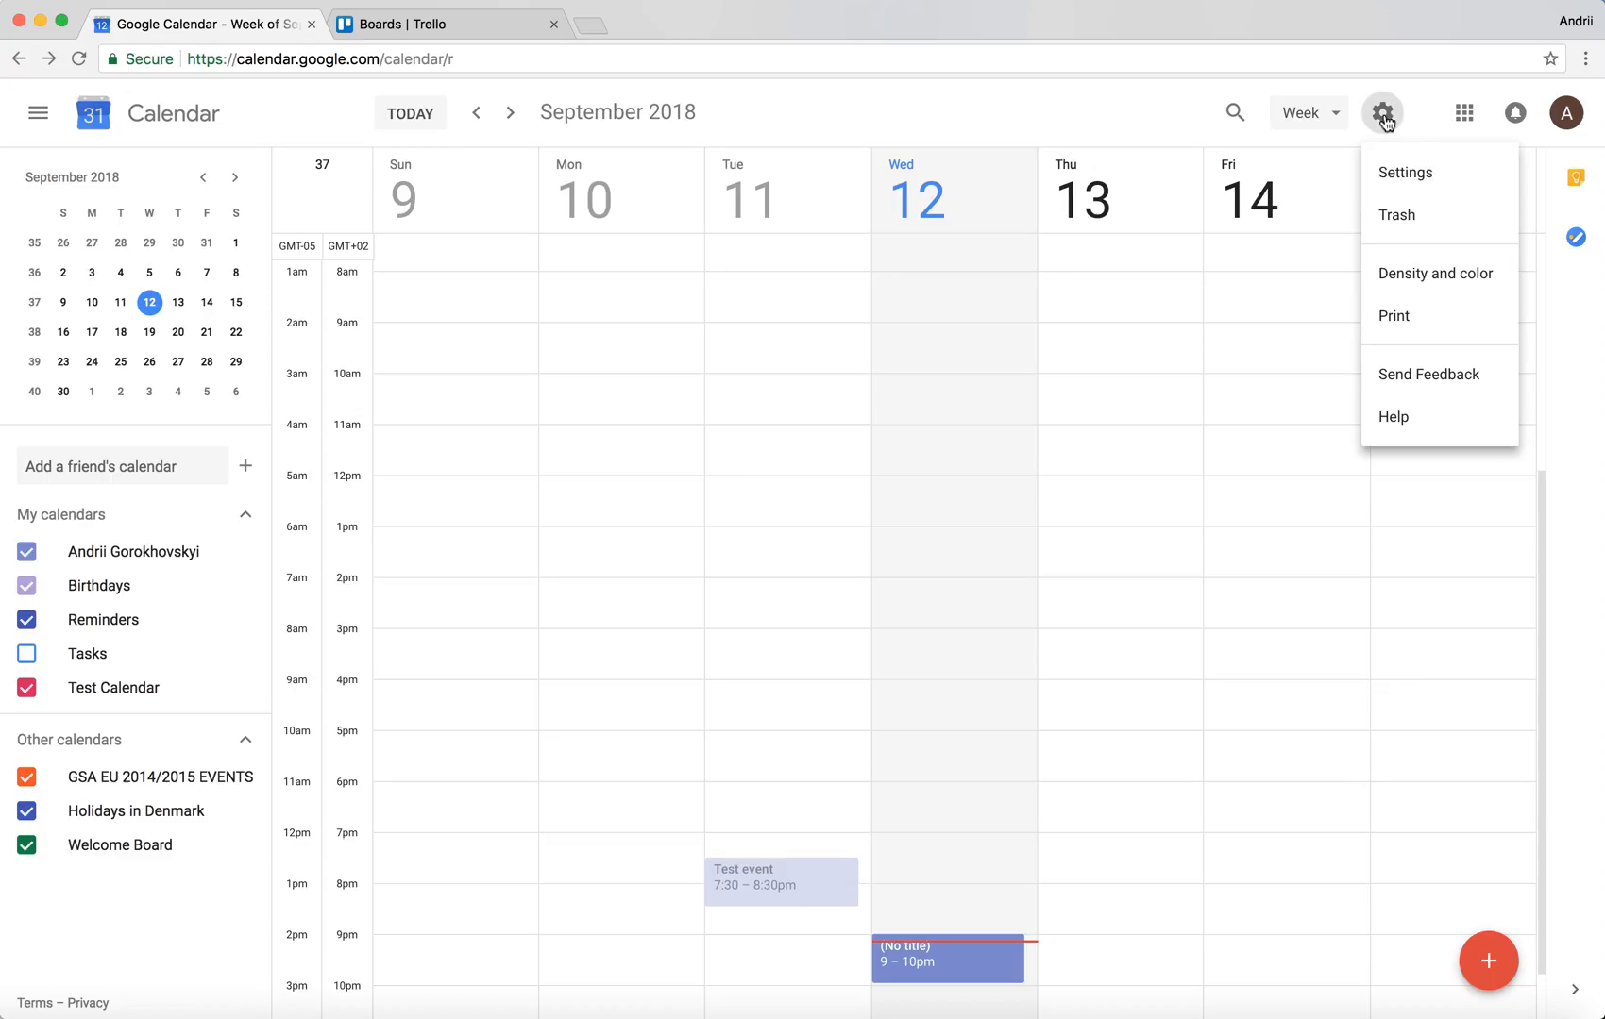
pyautogui.moveTo(1385, 191)
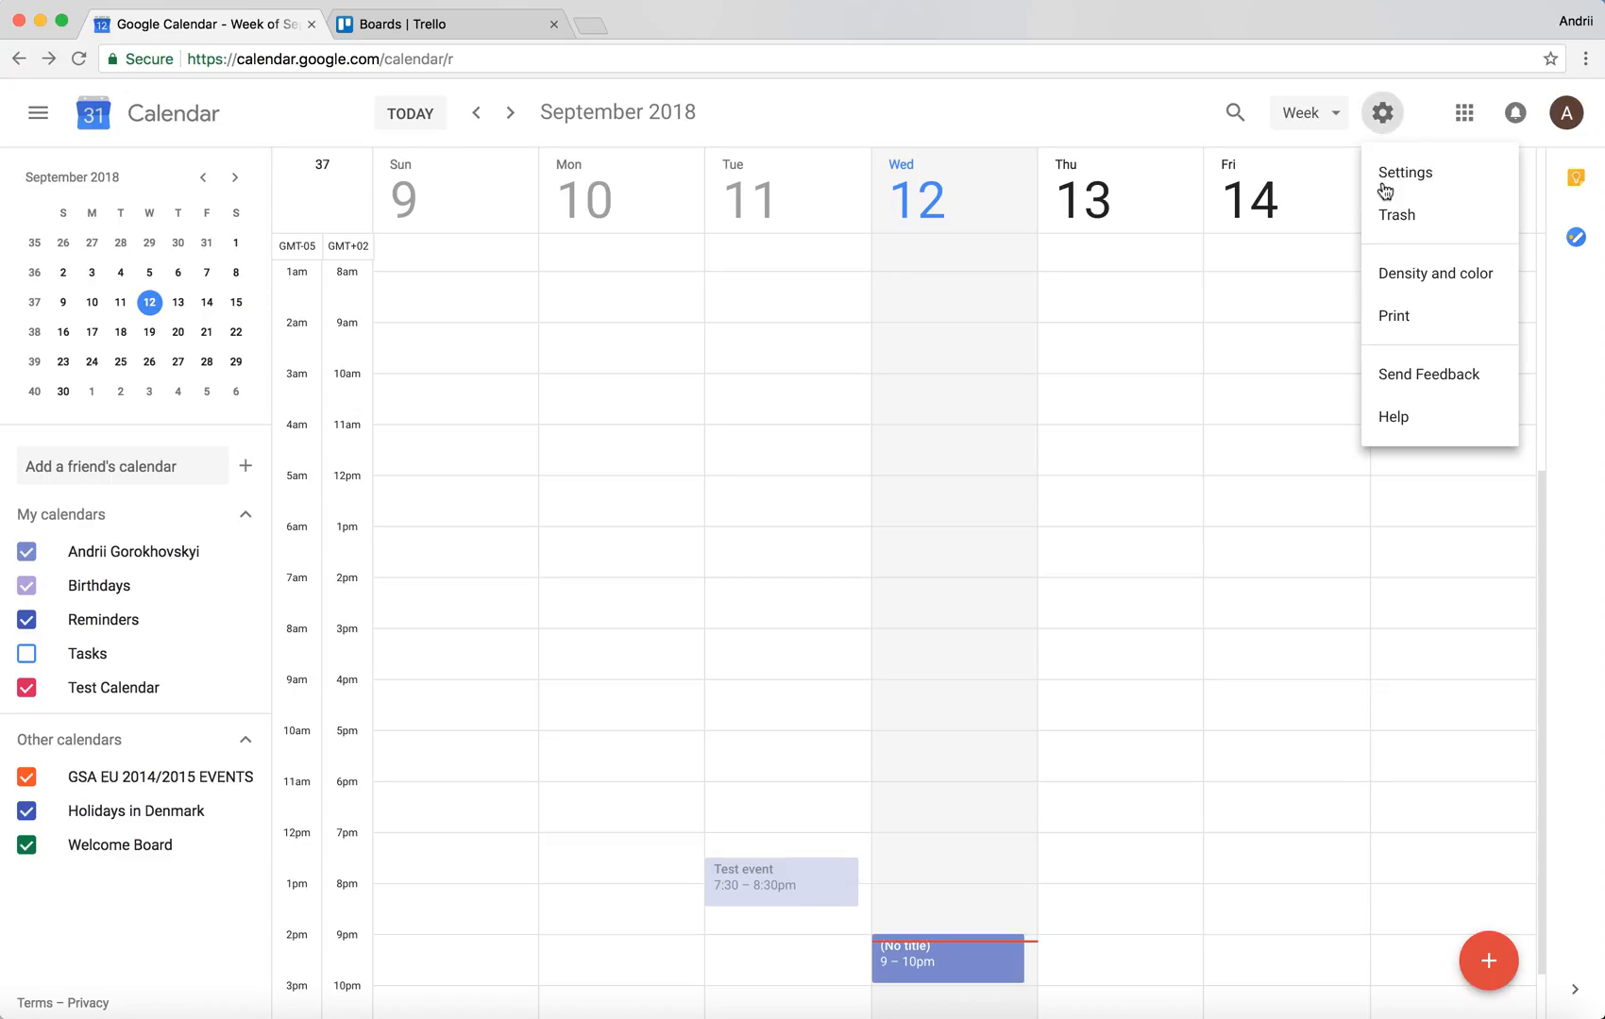
pyautogui.moveTo(1407, 324)
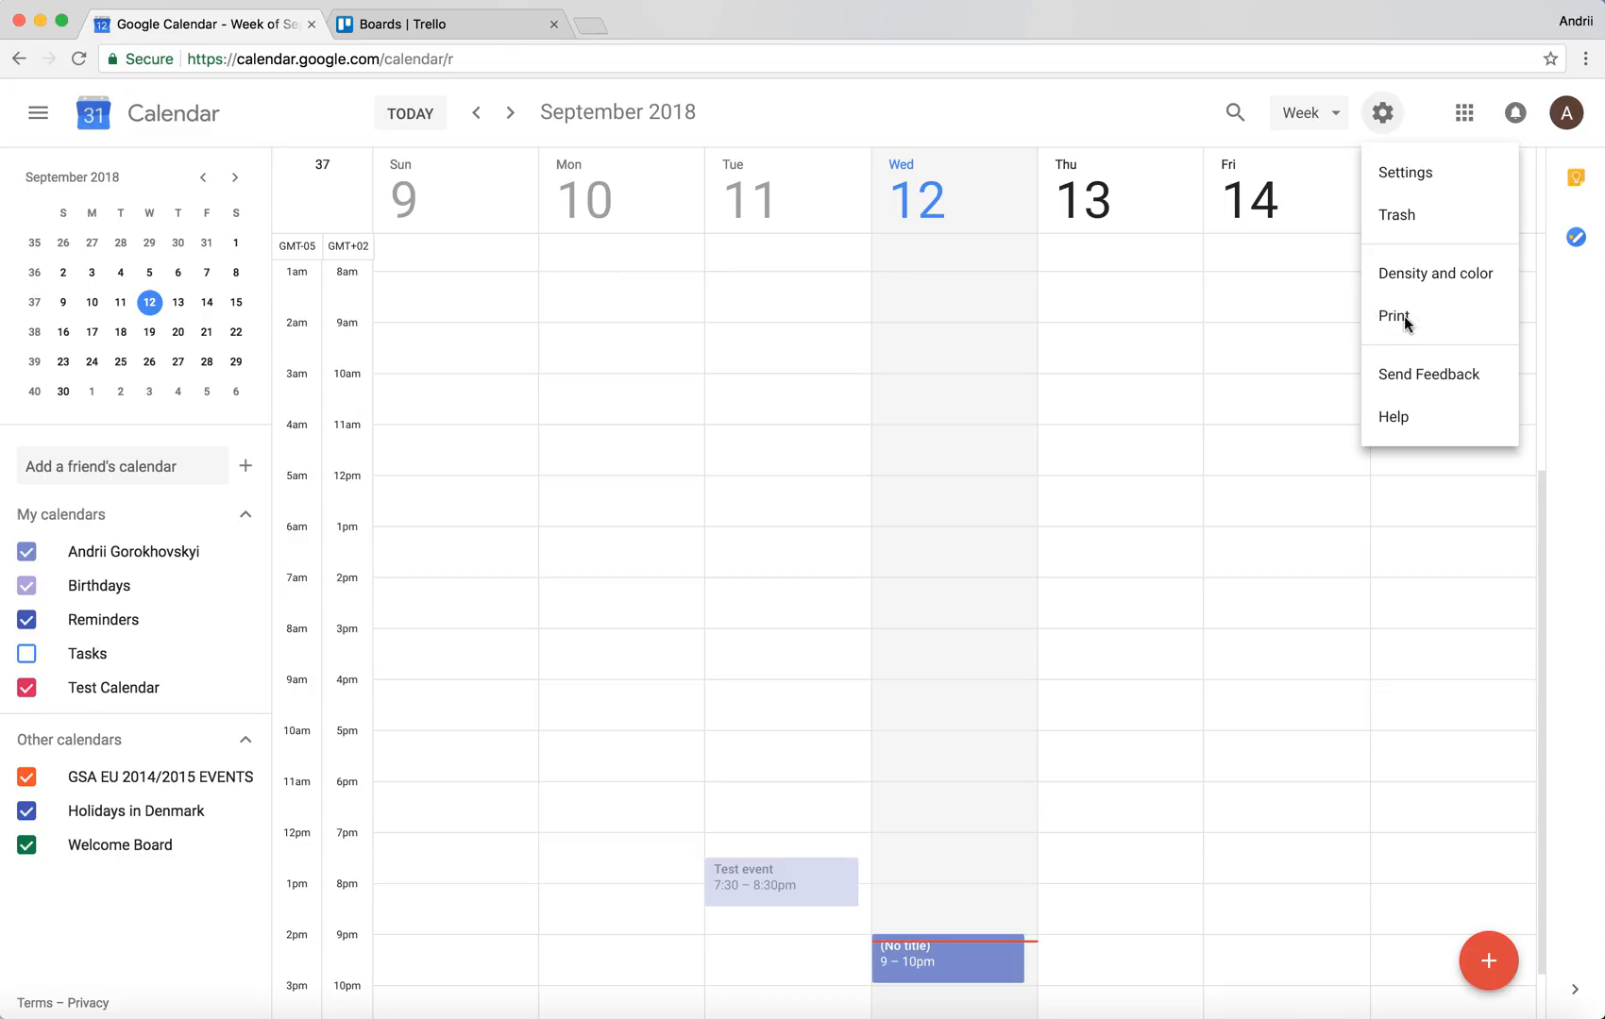
pyautogui.click(1393, 316)
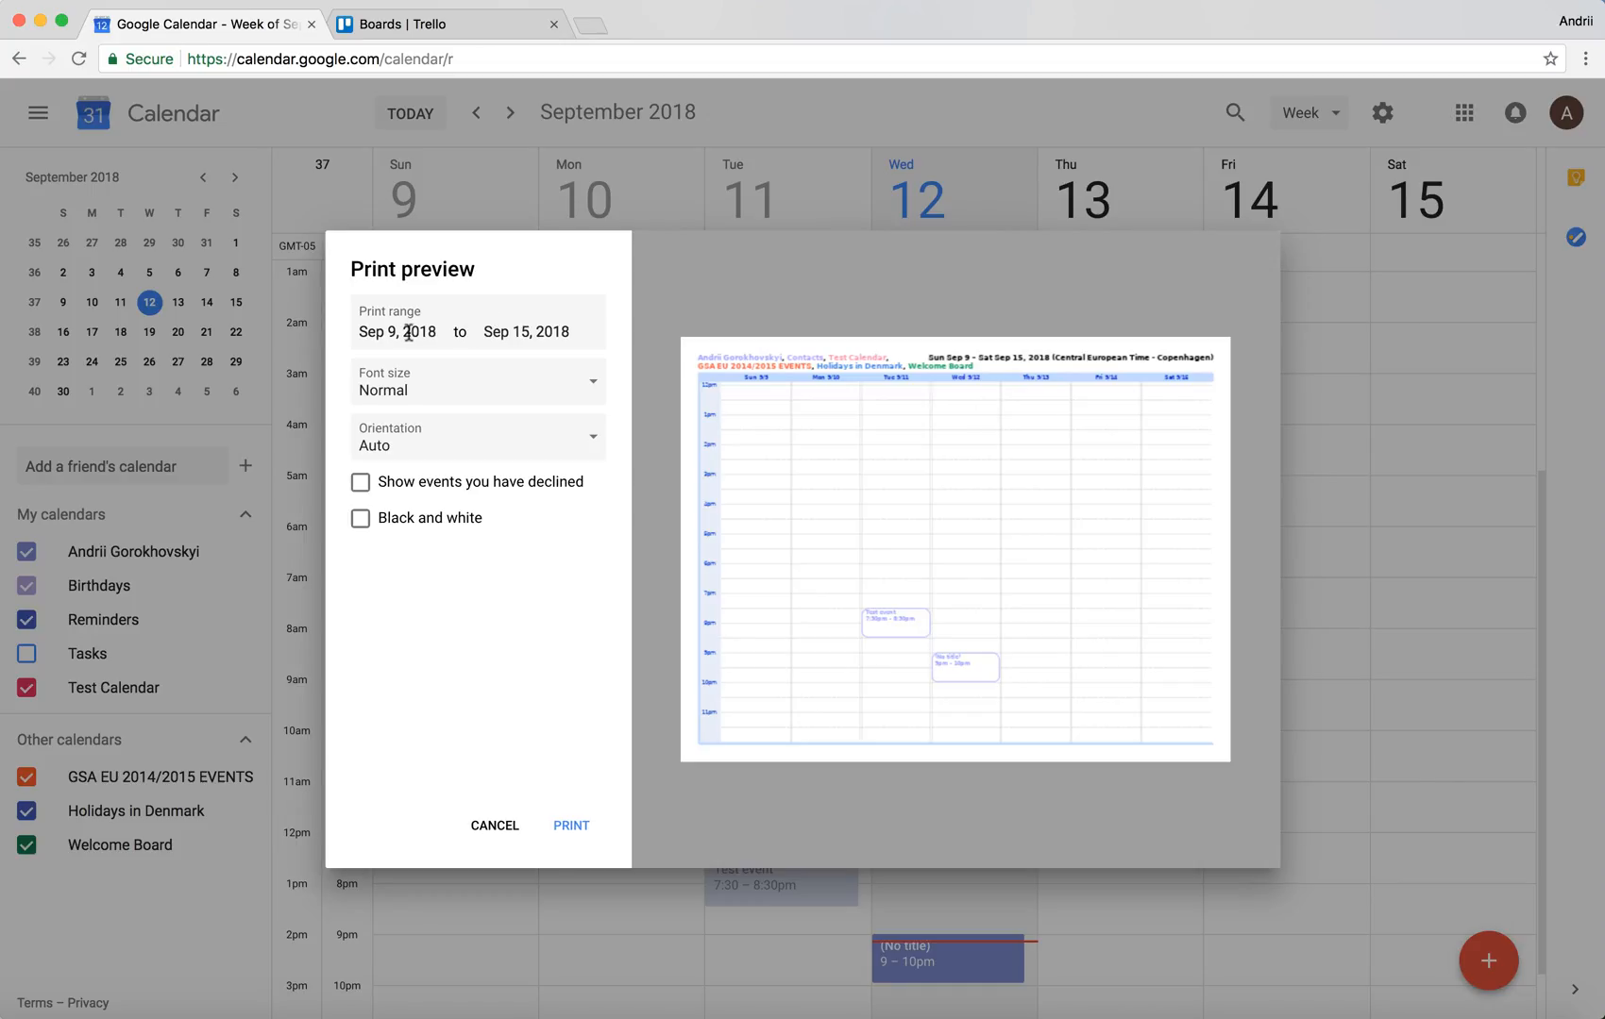
# Step: Set the print range to Sep 2–8 with Normal font, trying Portrait orientation
pyautogui.click(398, 331)
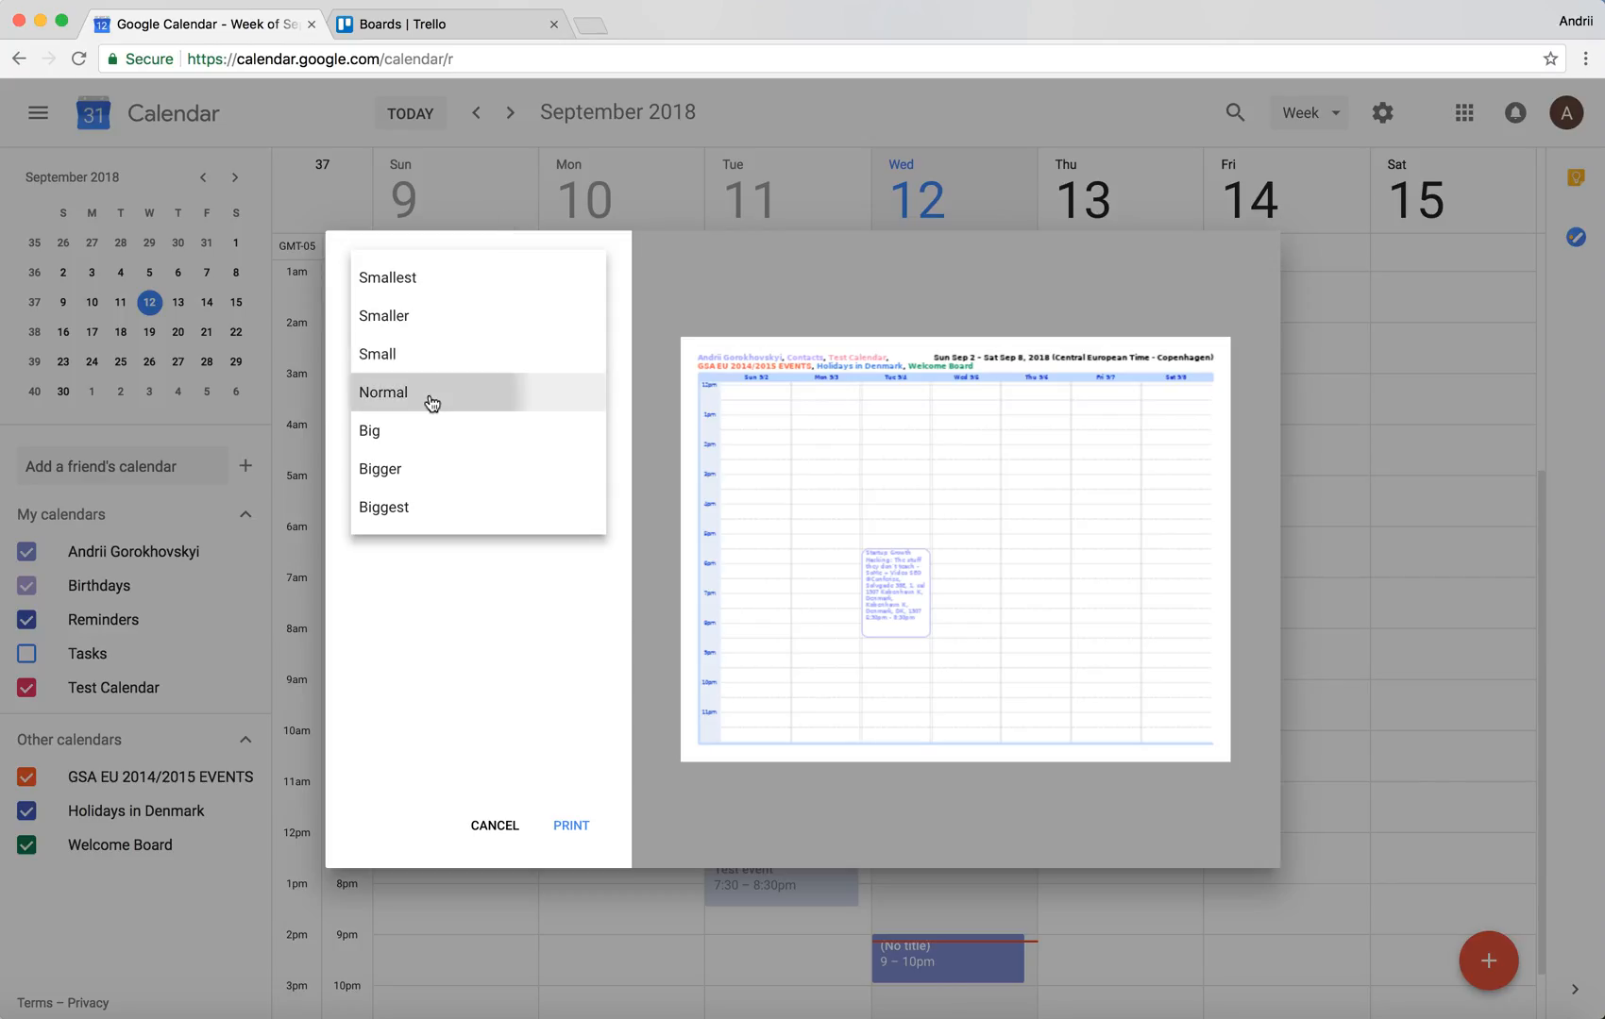
pyautogui.click(430, 393)
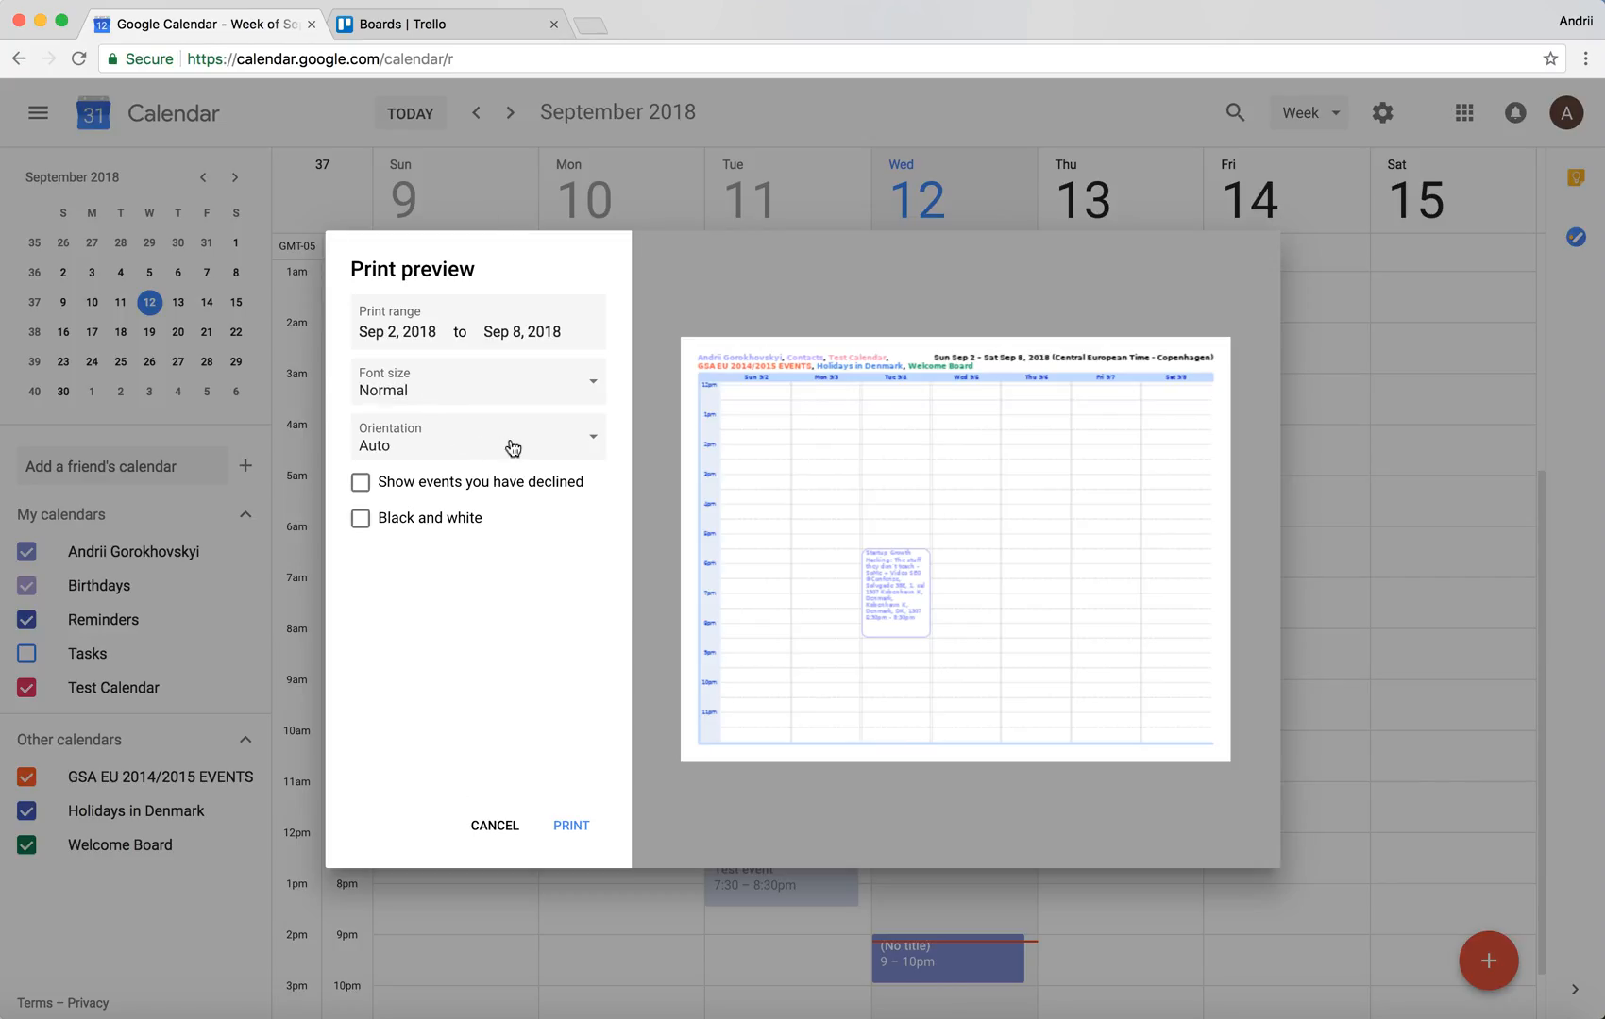
pyautogui.click(479, 440)
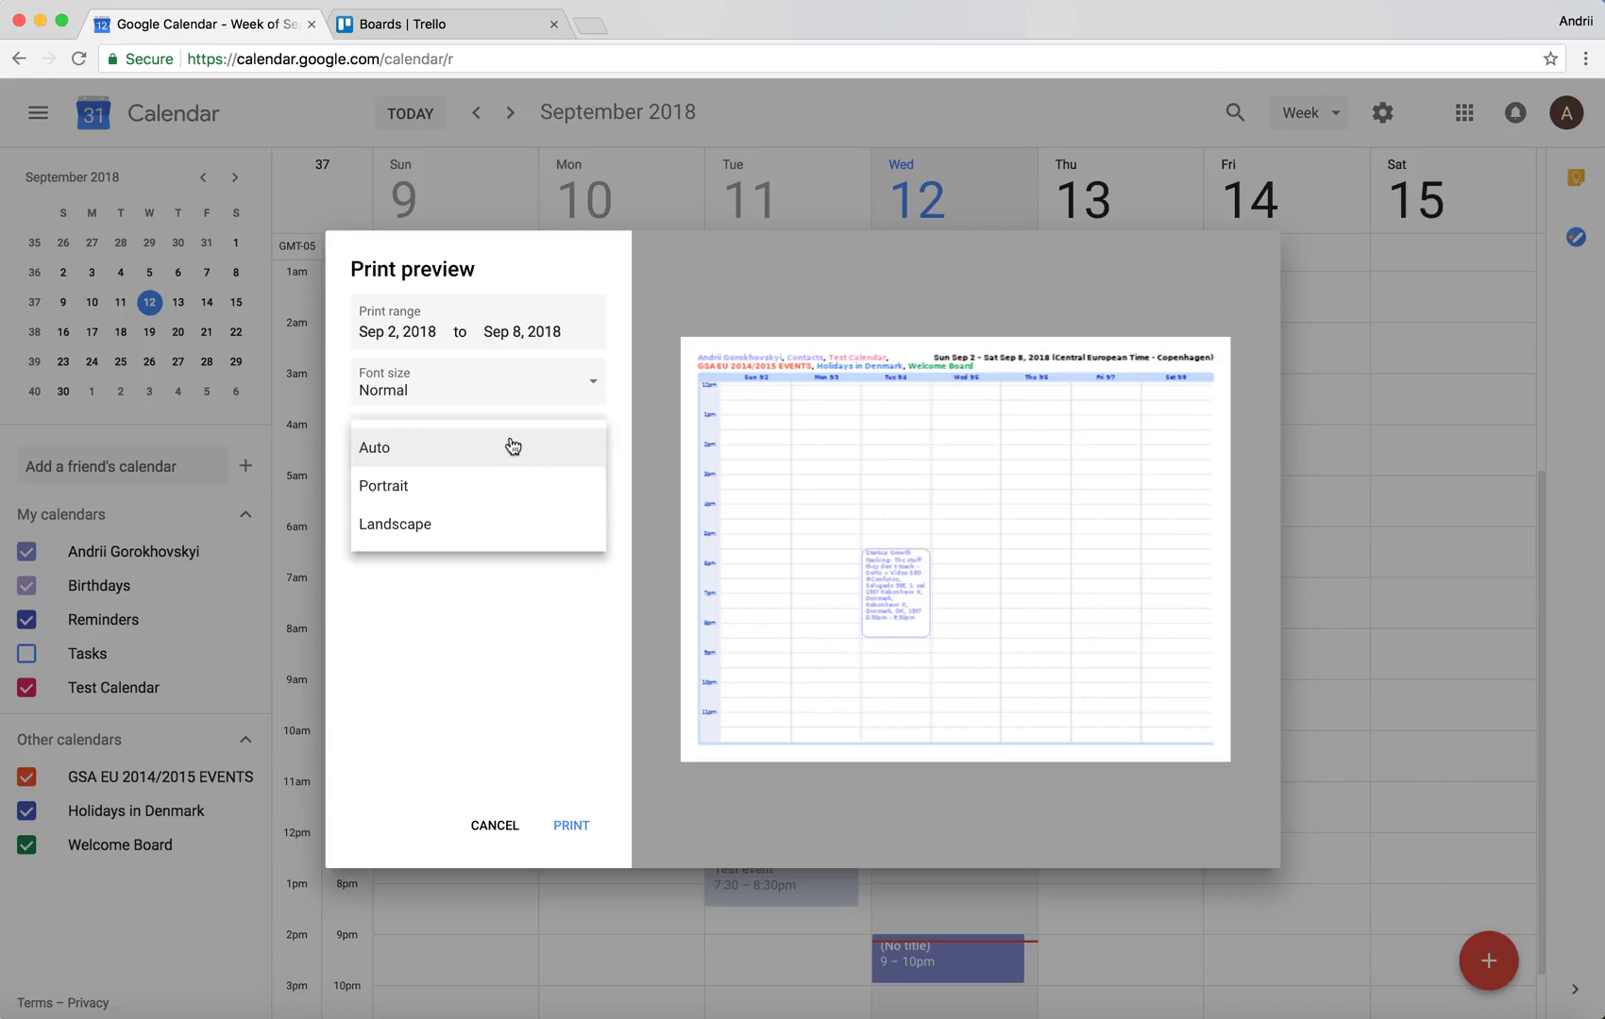
pyautogui.moveTo(482, 498)
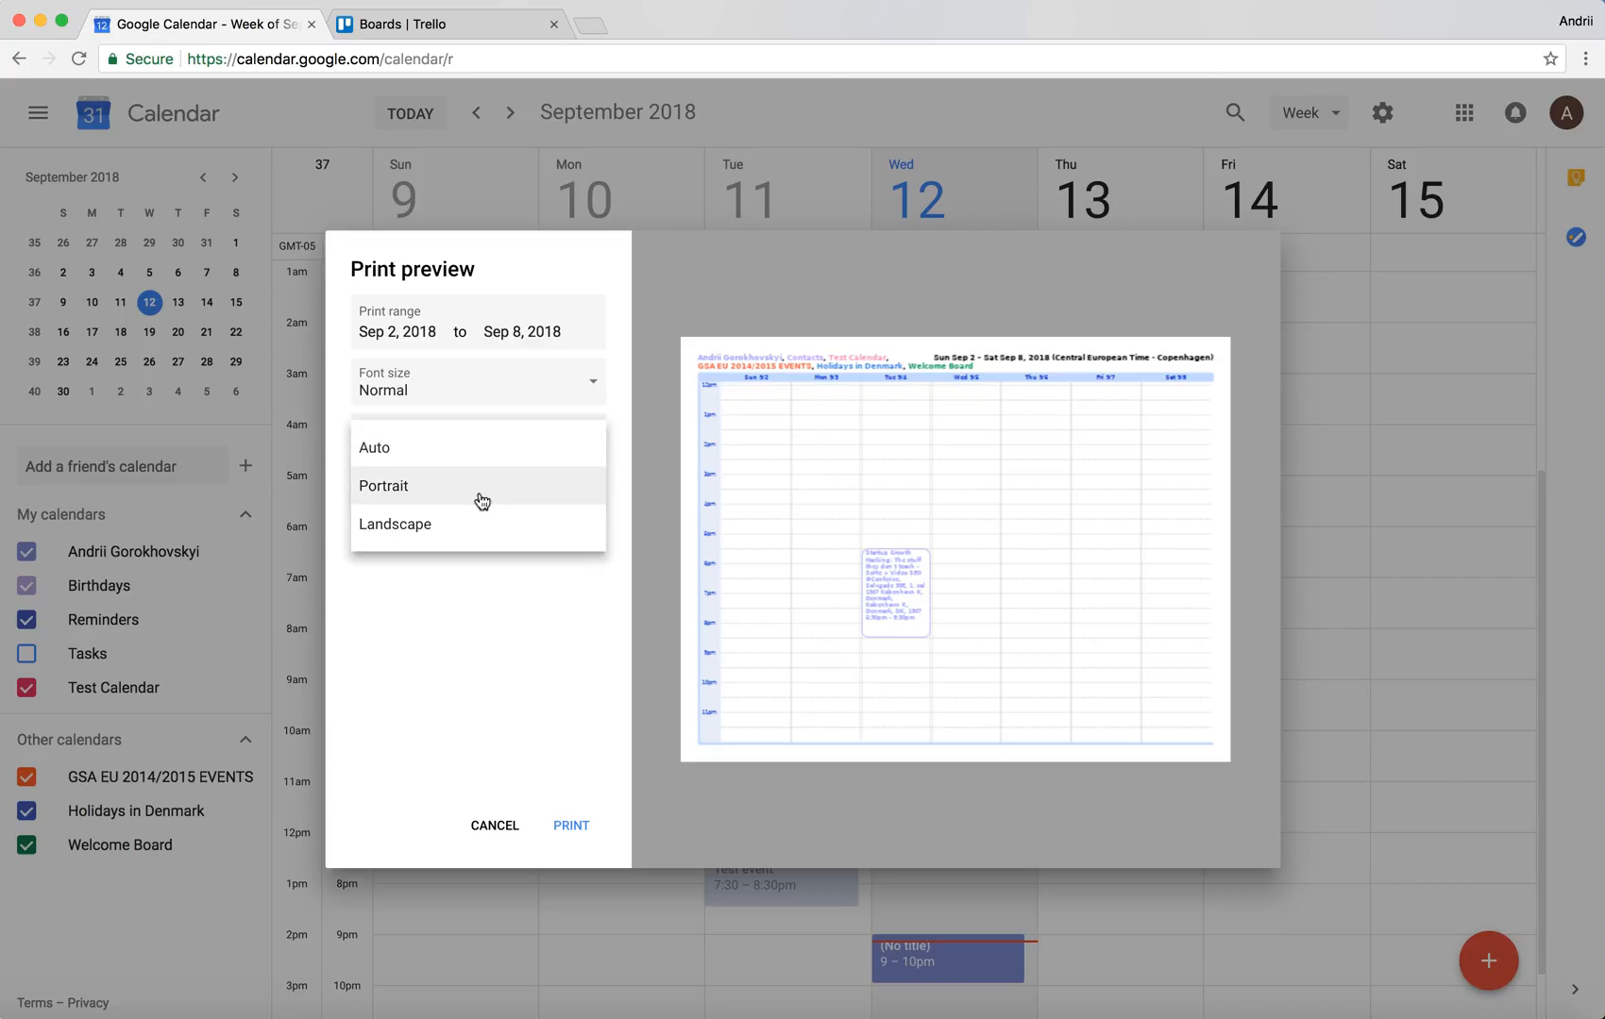
pyautogui.click(383, 485)
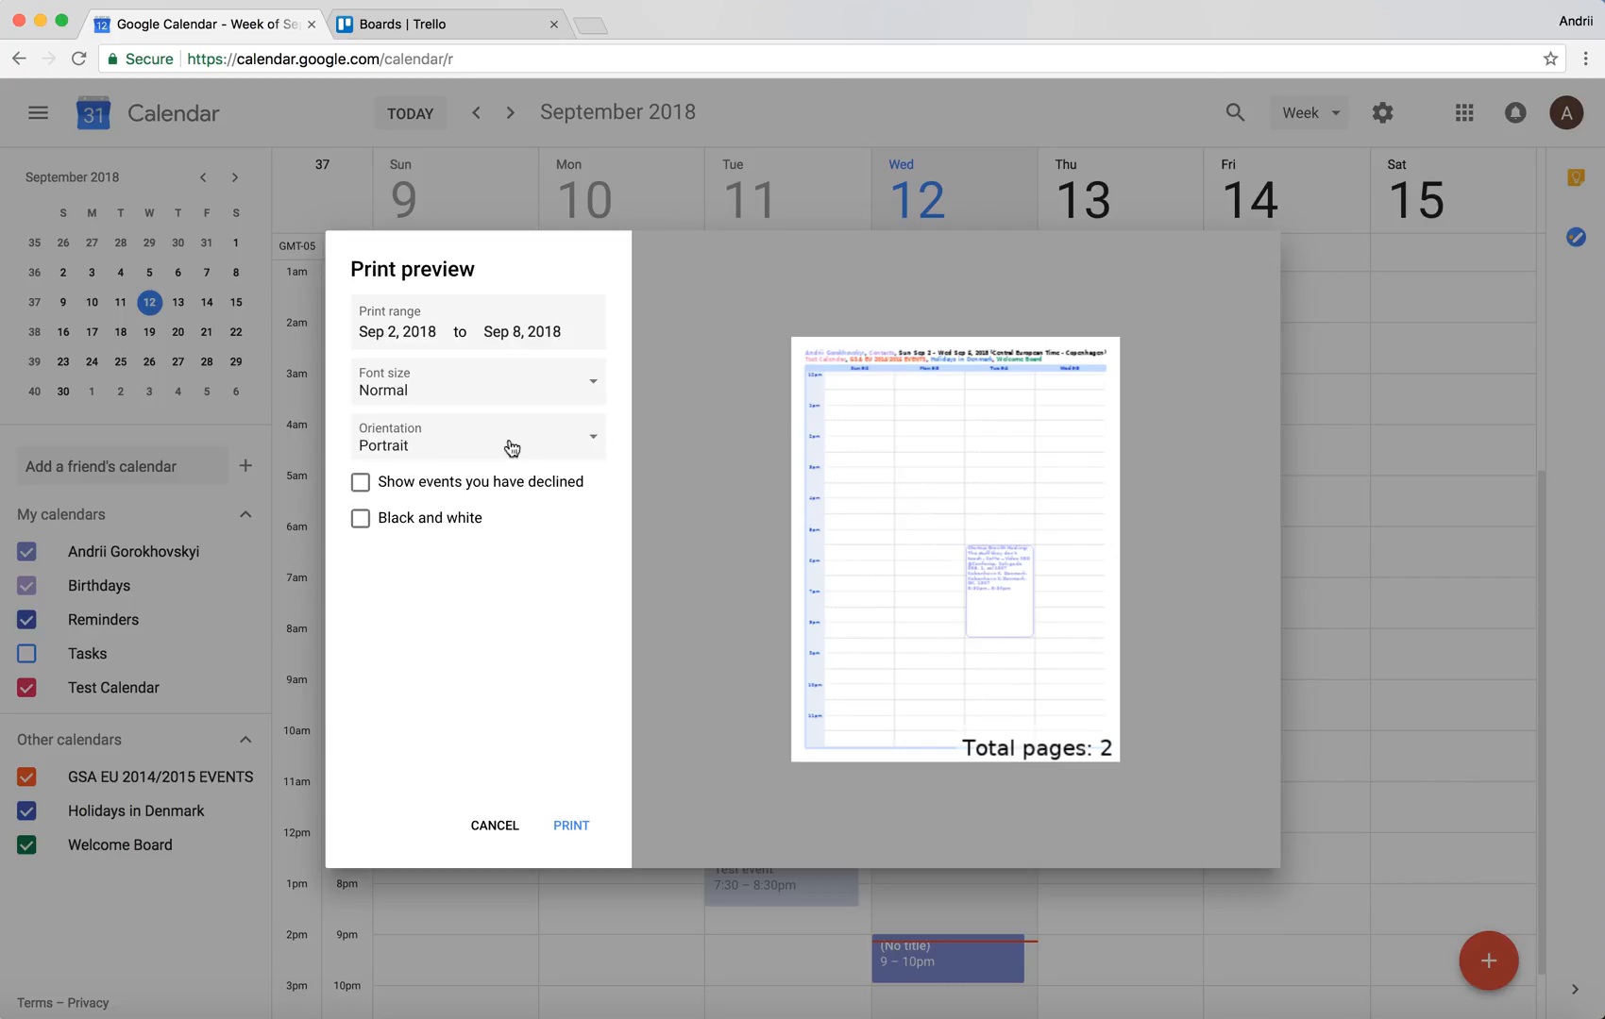
pyautogui.click(478, 437)
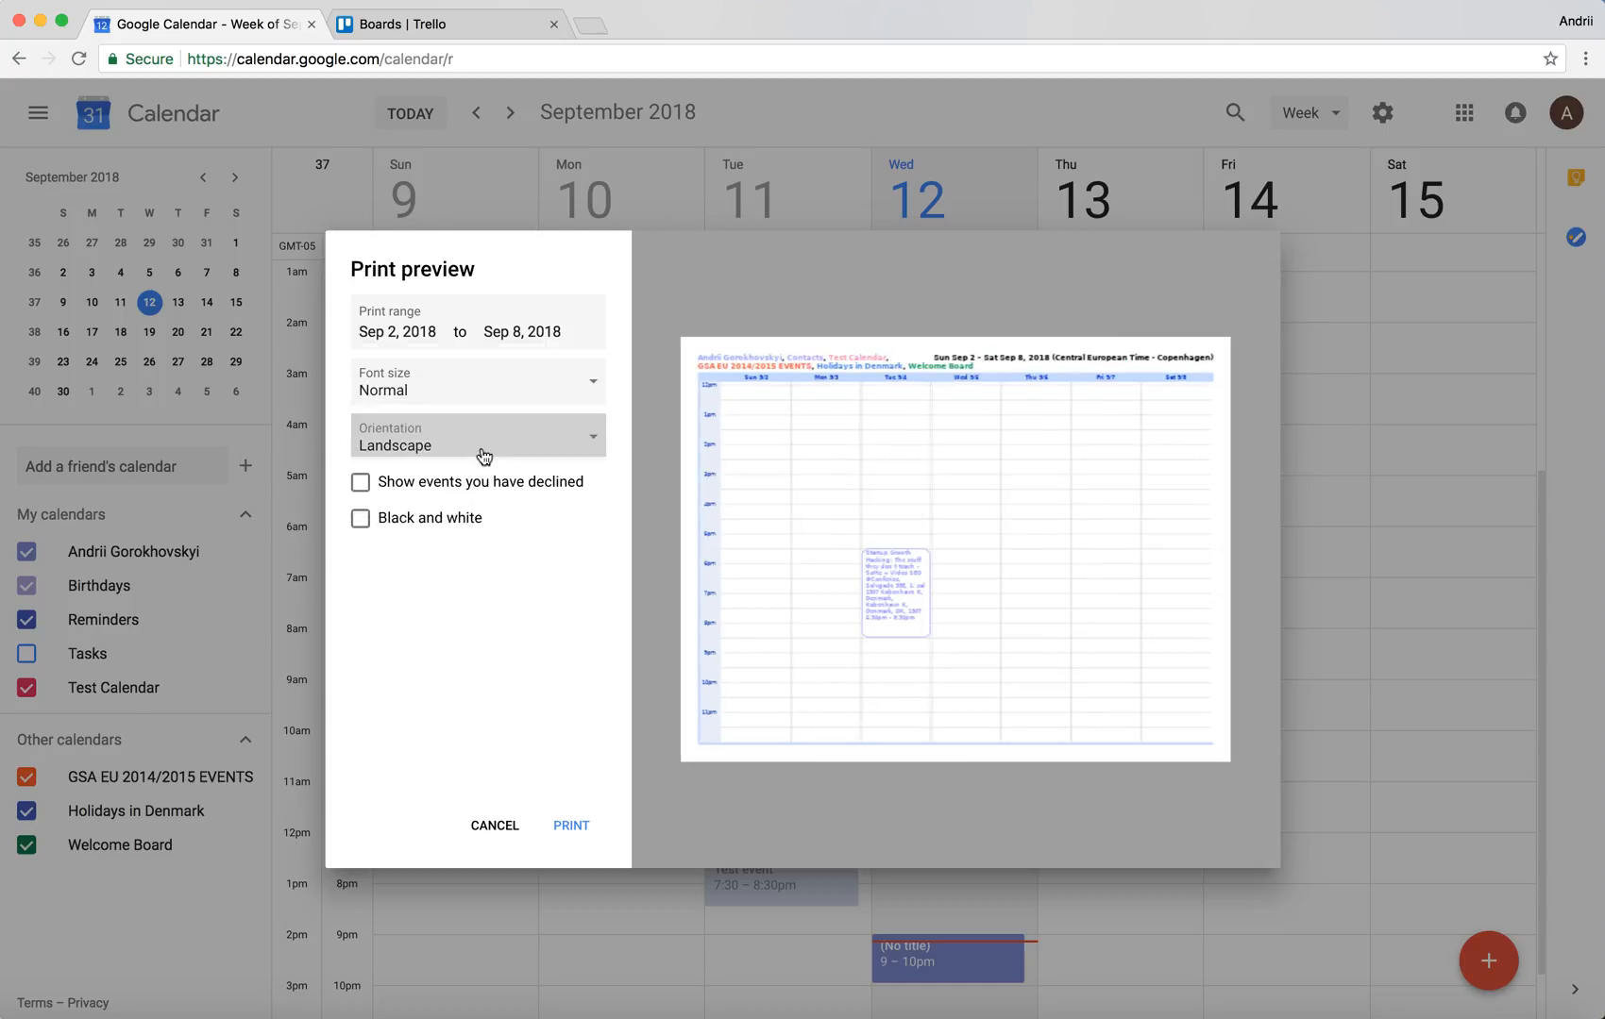
# Step: Set orientation to Auto and include declined events and black-and-white output
pyautogui.click(478, 436)
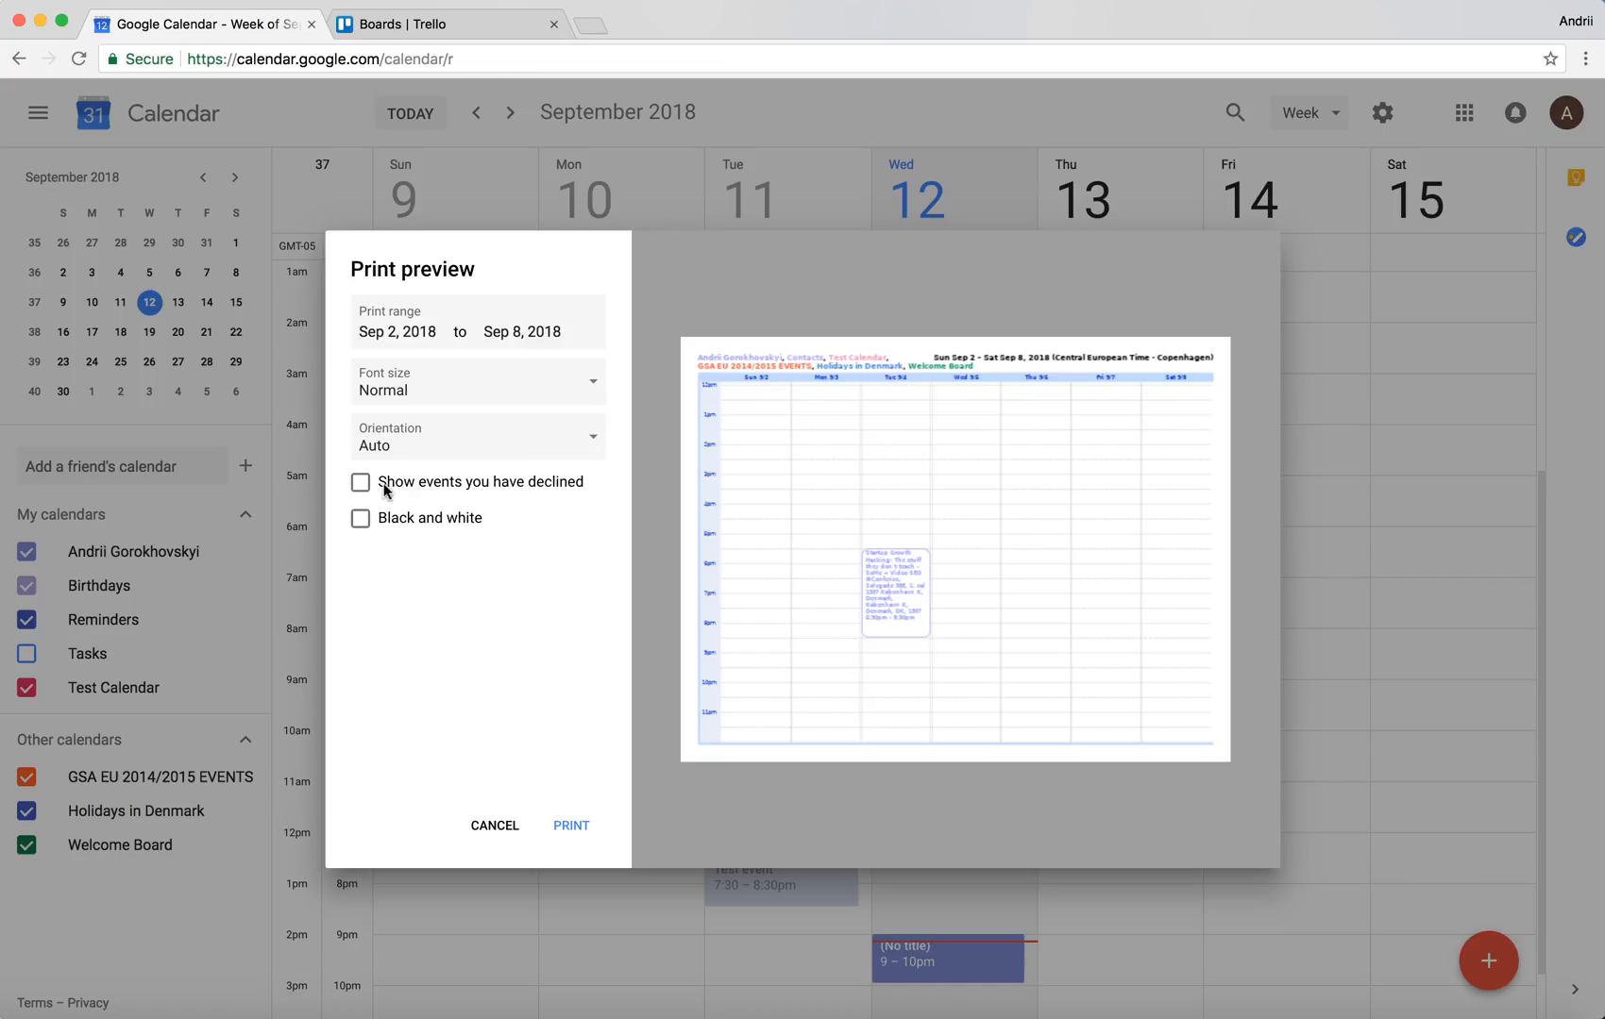
pyautogui.moveTo(362, 492)
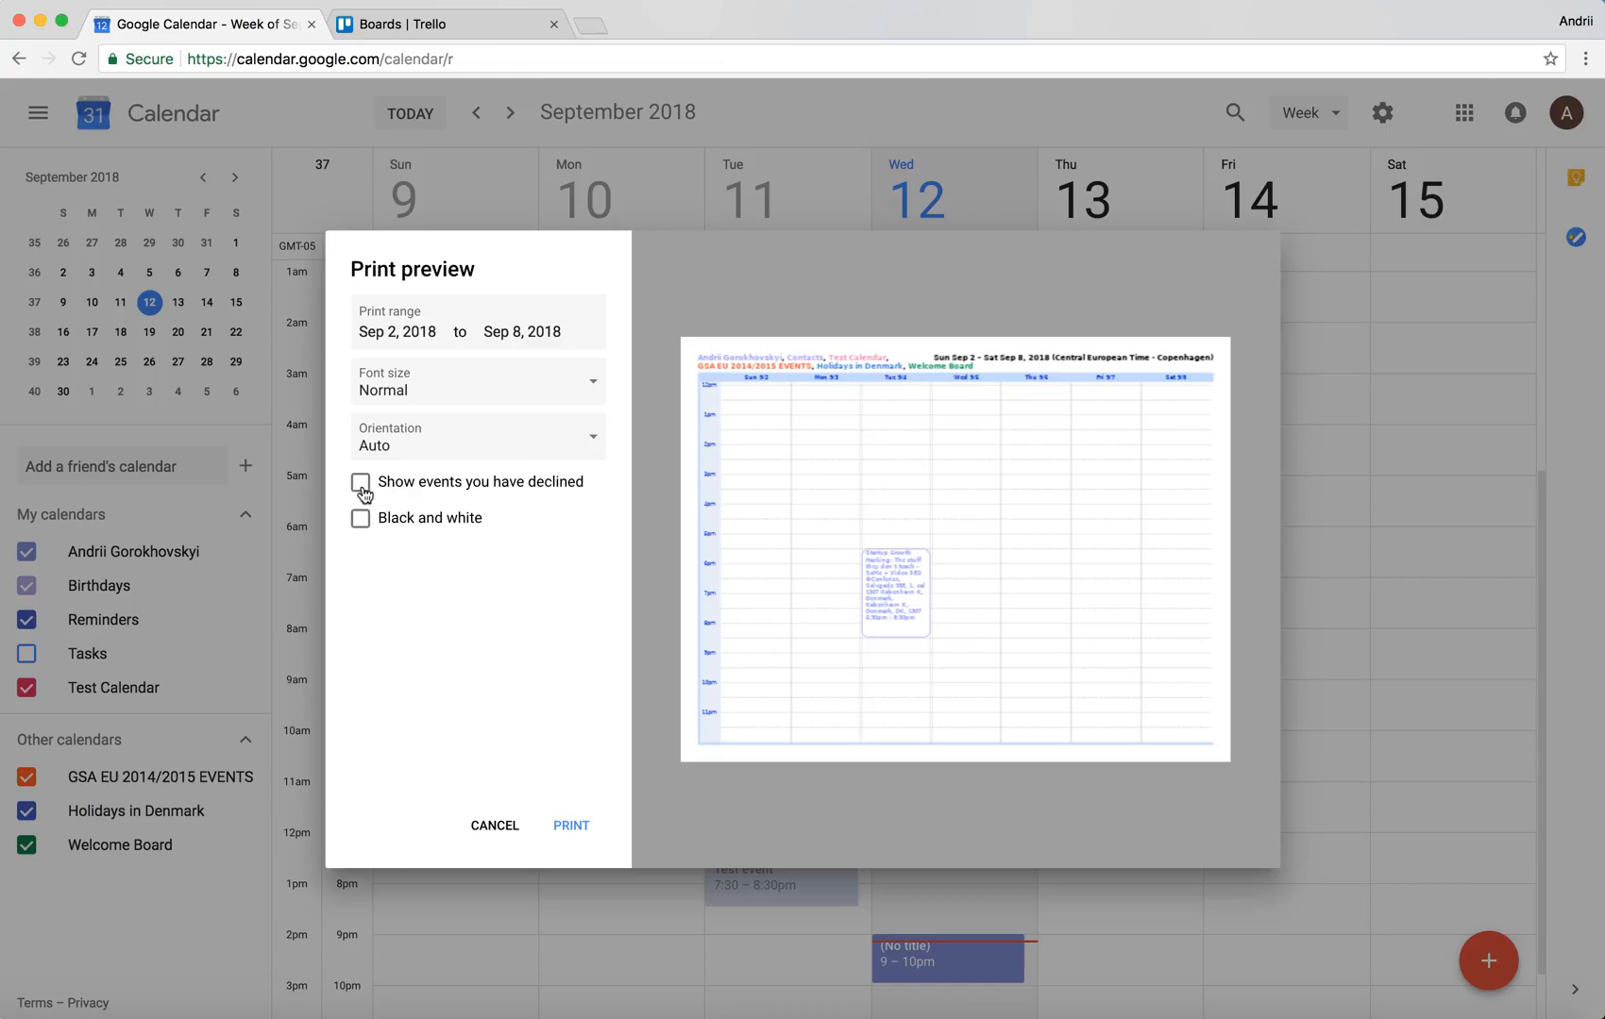
pyautogui.click(359, 481)
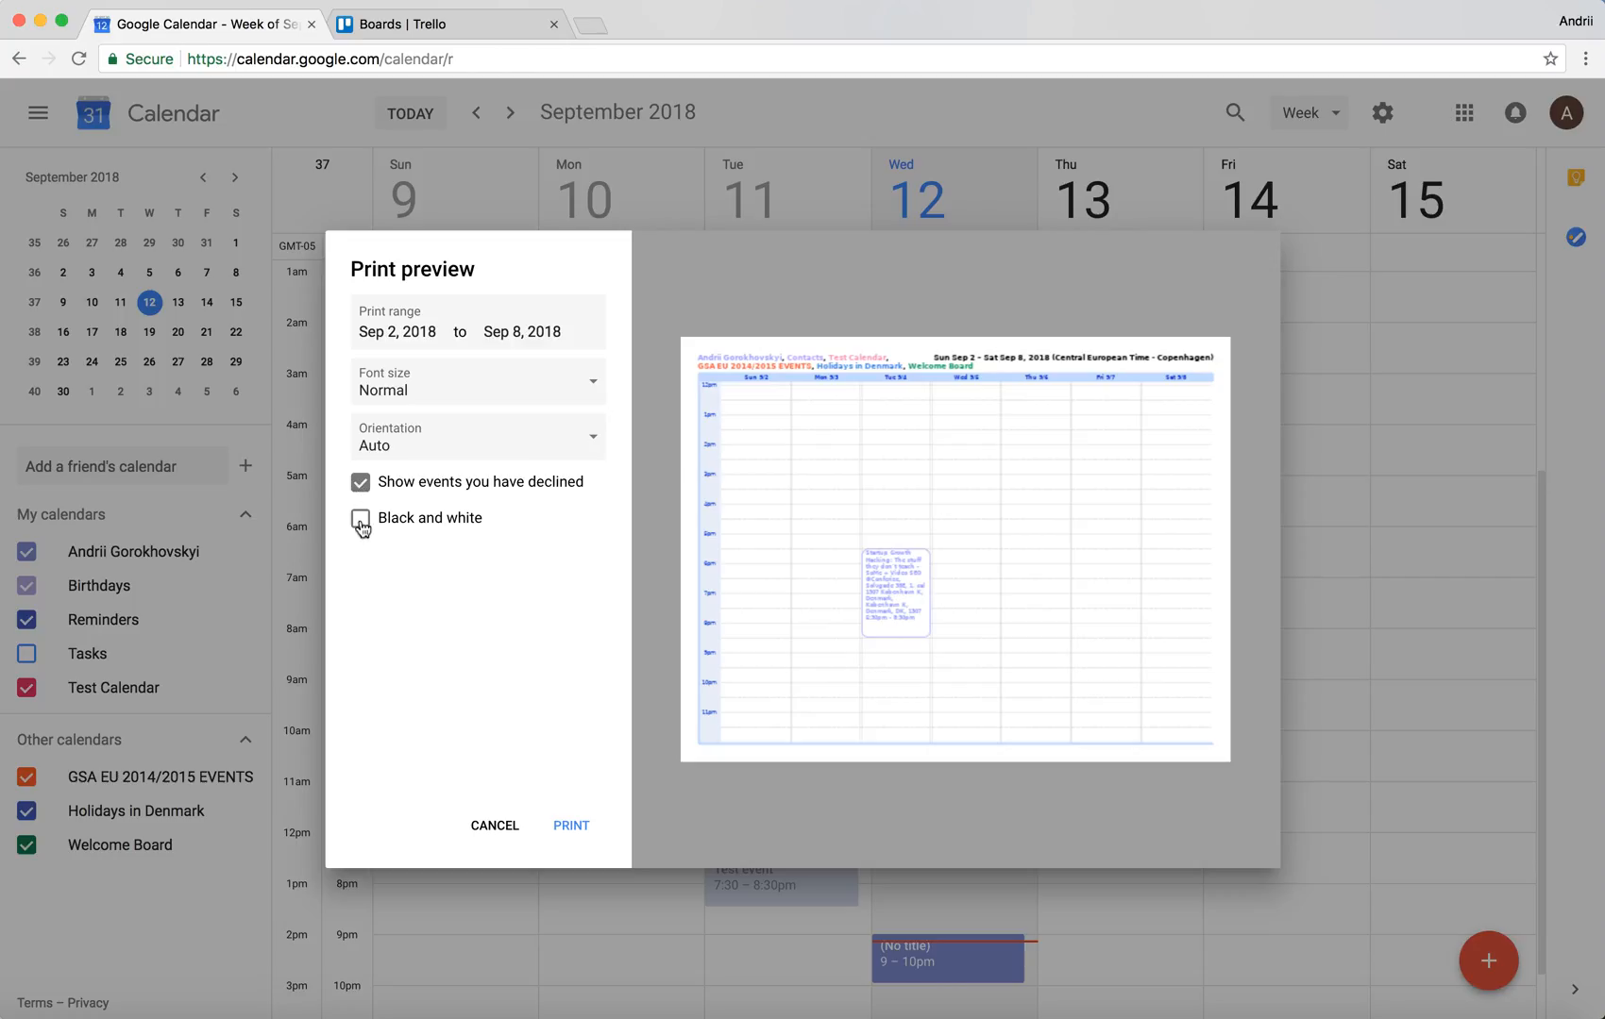
pyautogui.click(360, 520)
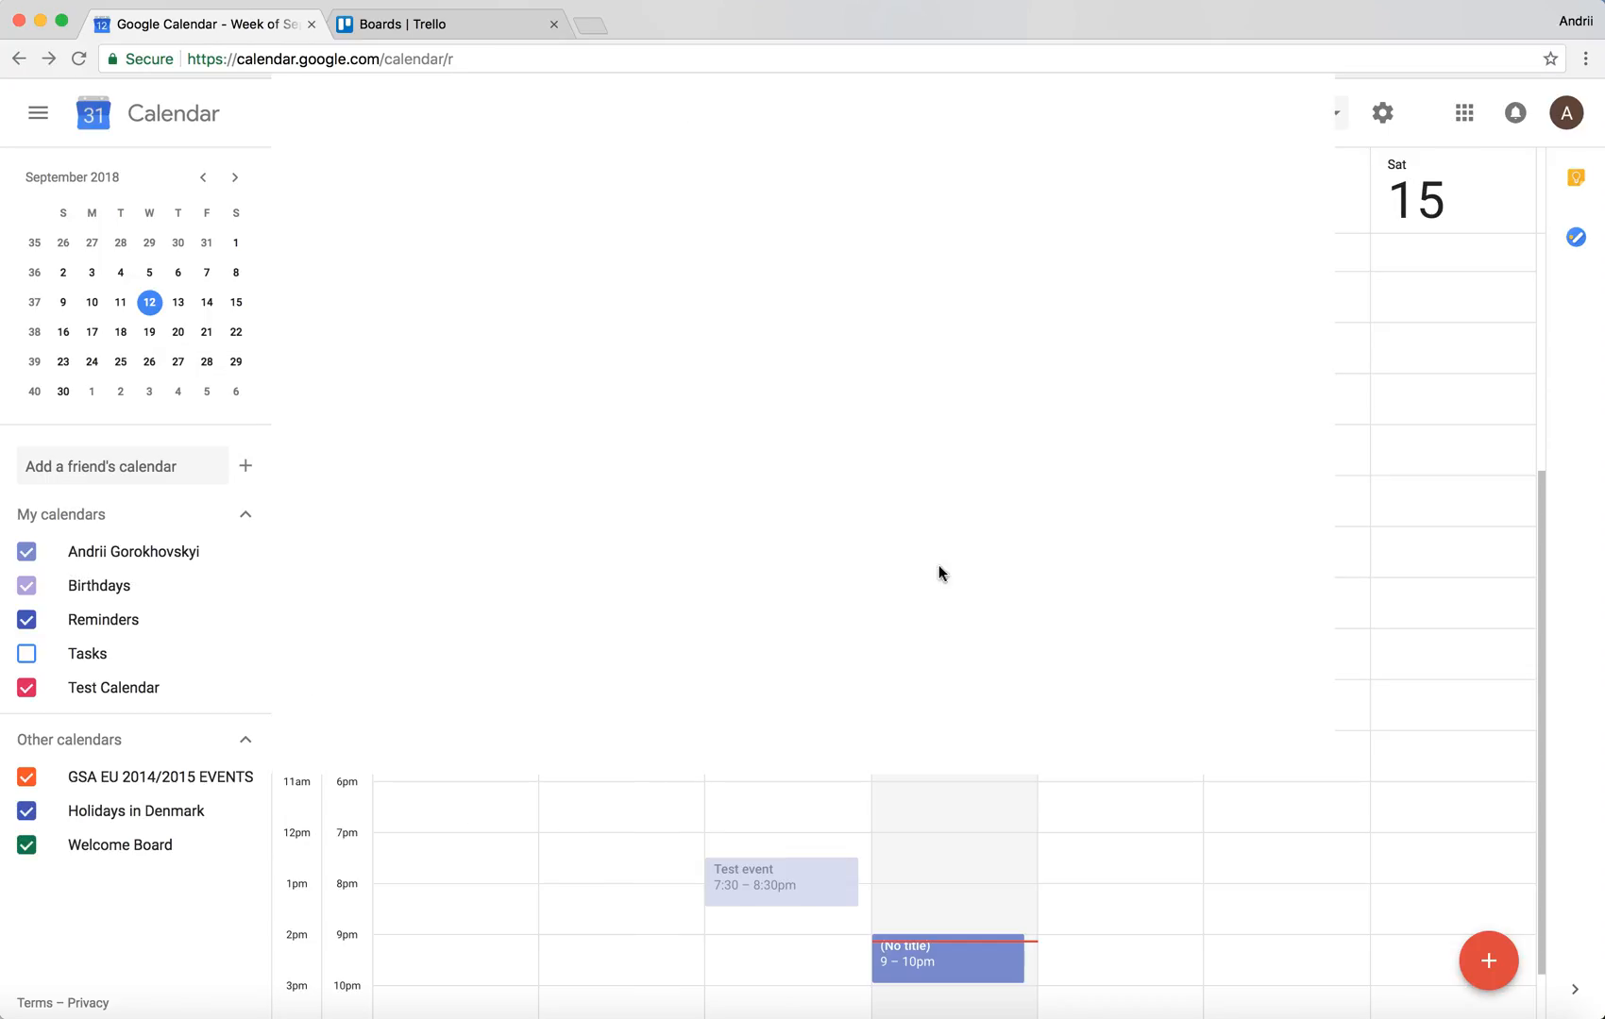
# Step: Send the Sep 2–8 printout from Chrome's print dialog to Preview as a PDF
pyautogui.press('cmd+p')
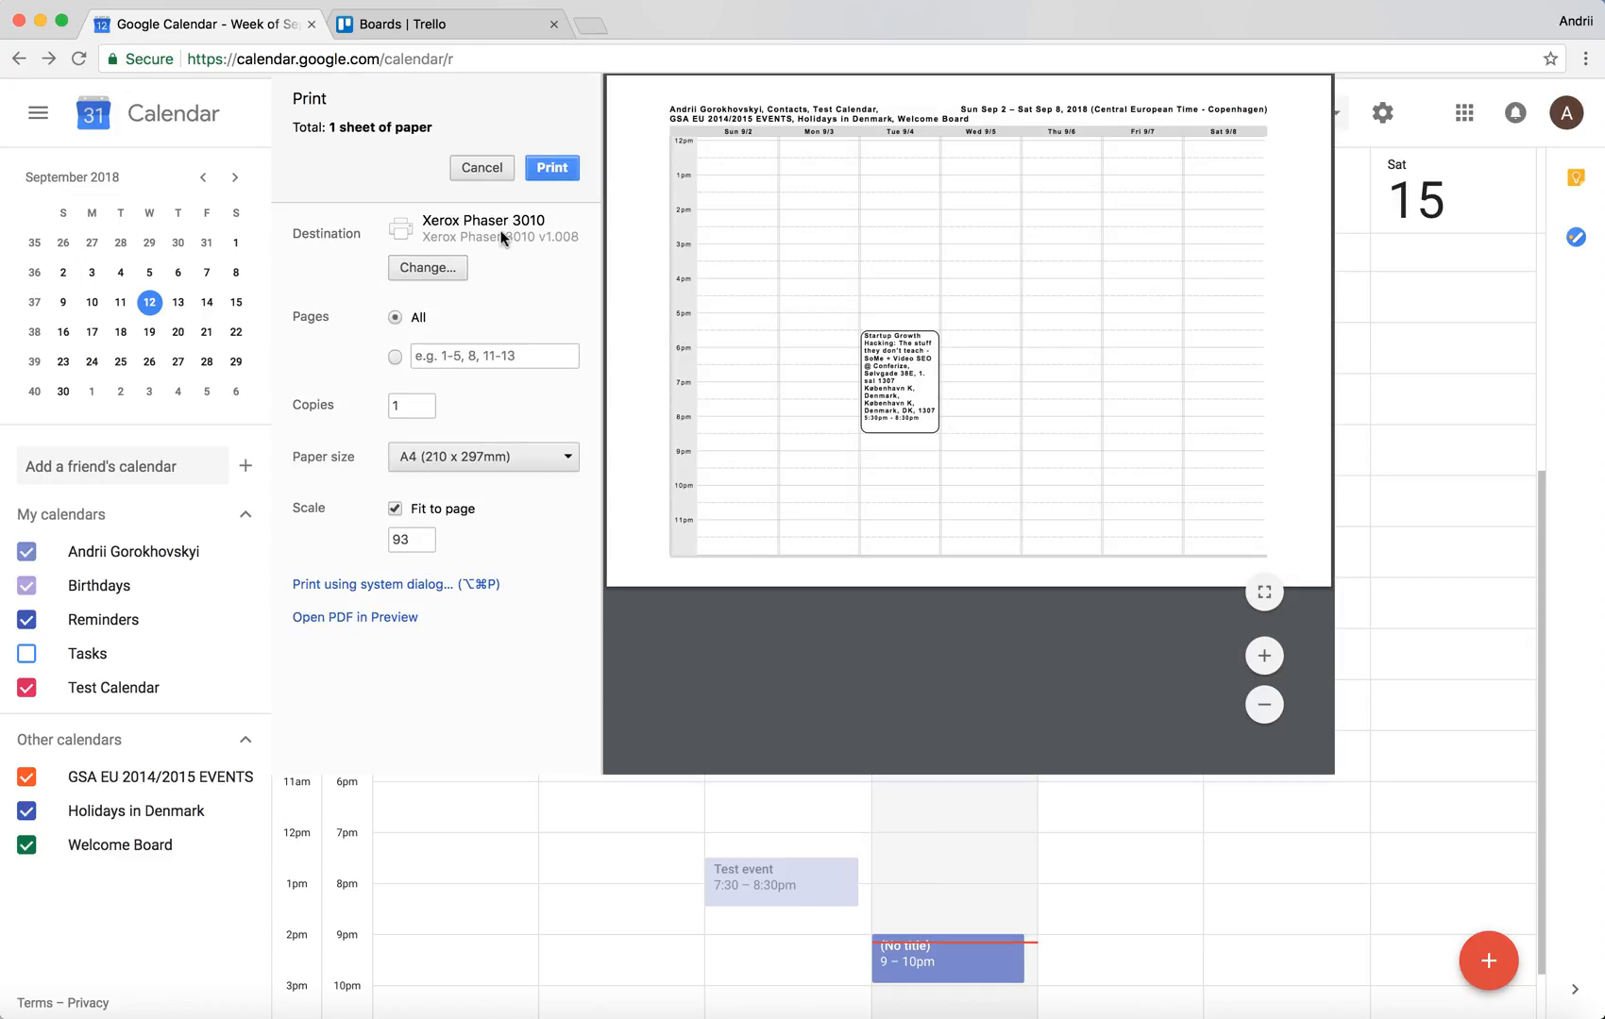
pyautogui.moveTo(376, 622)
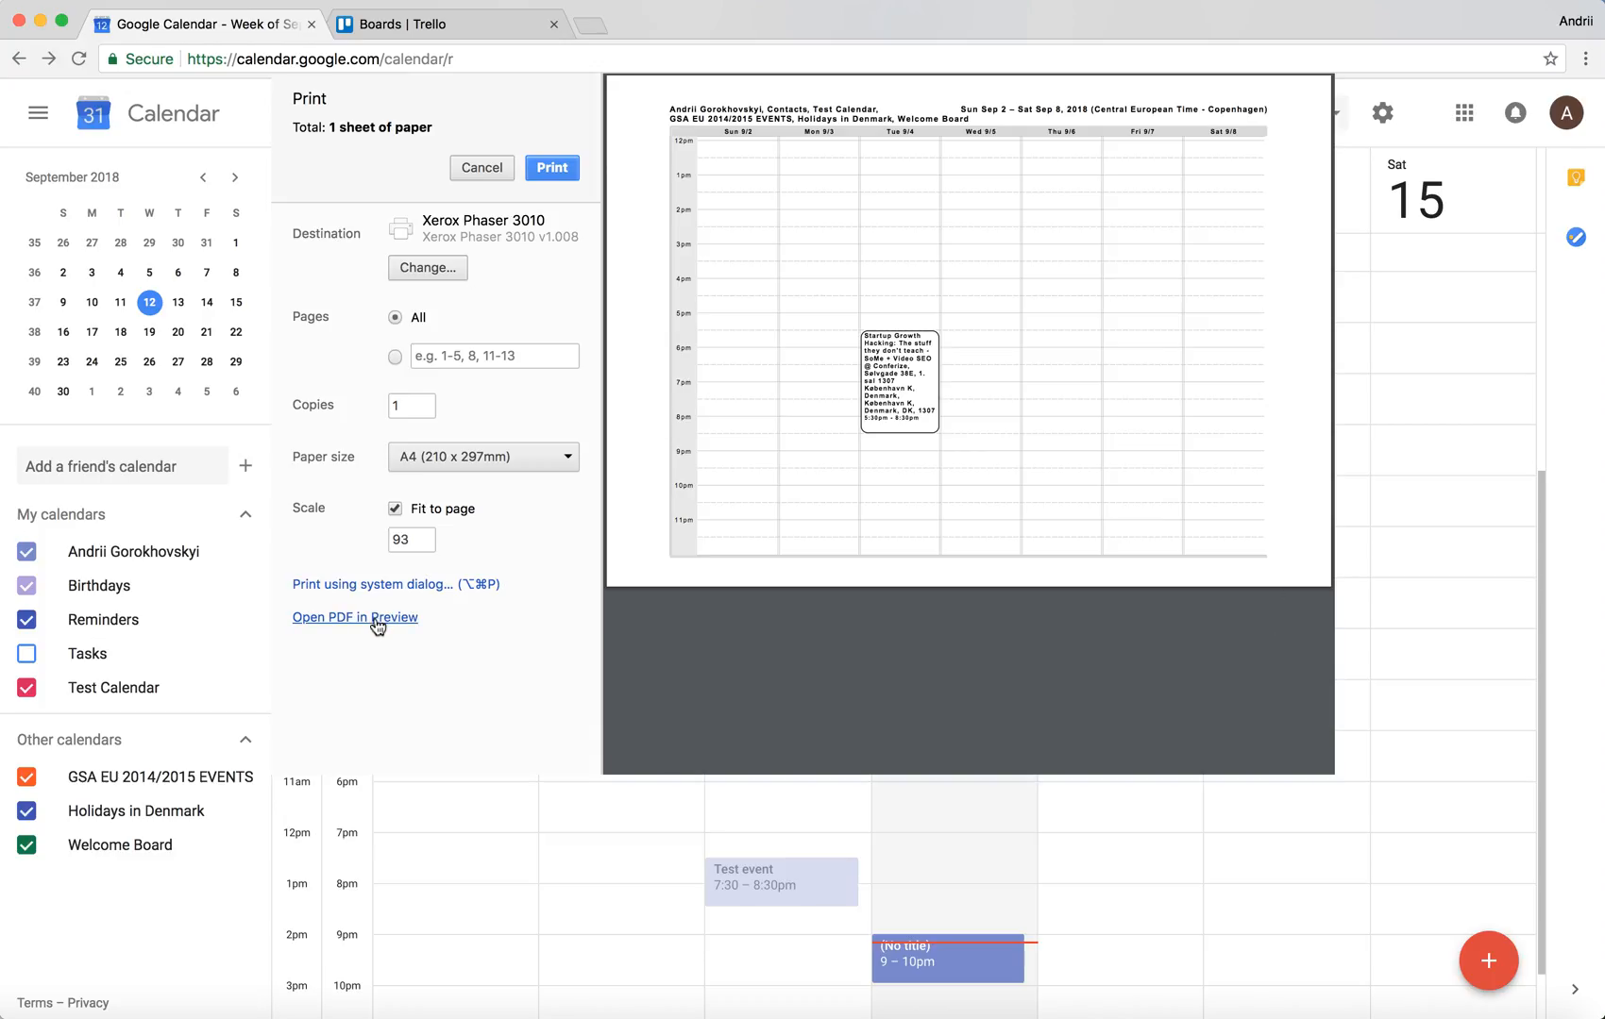
pyautogui.click(481, 168)
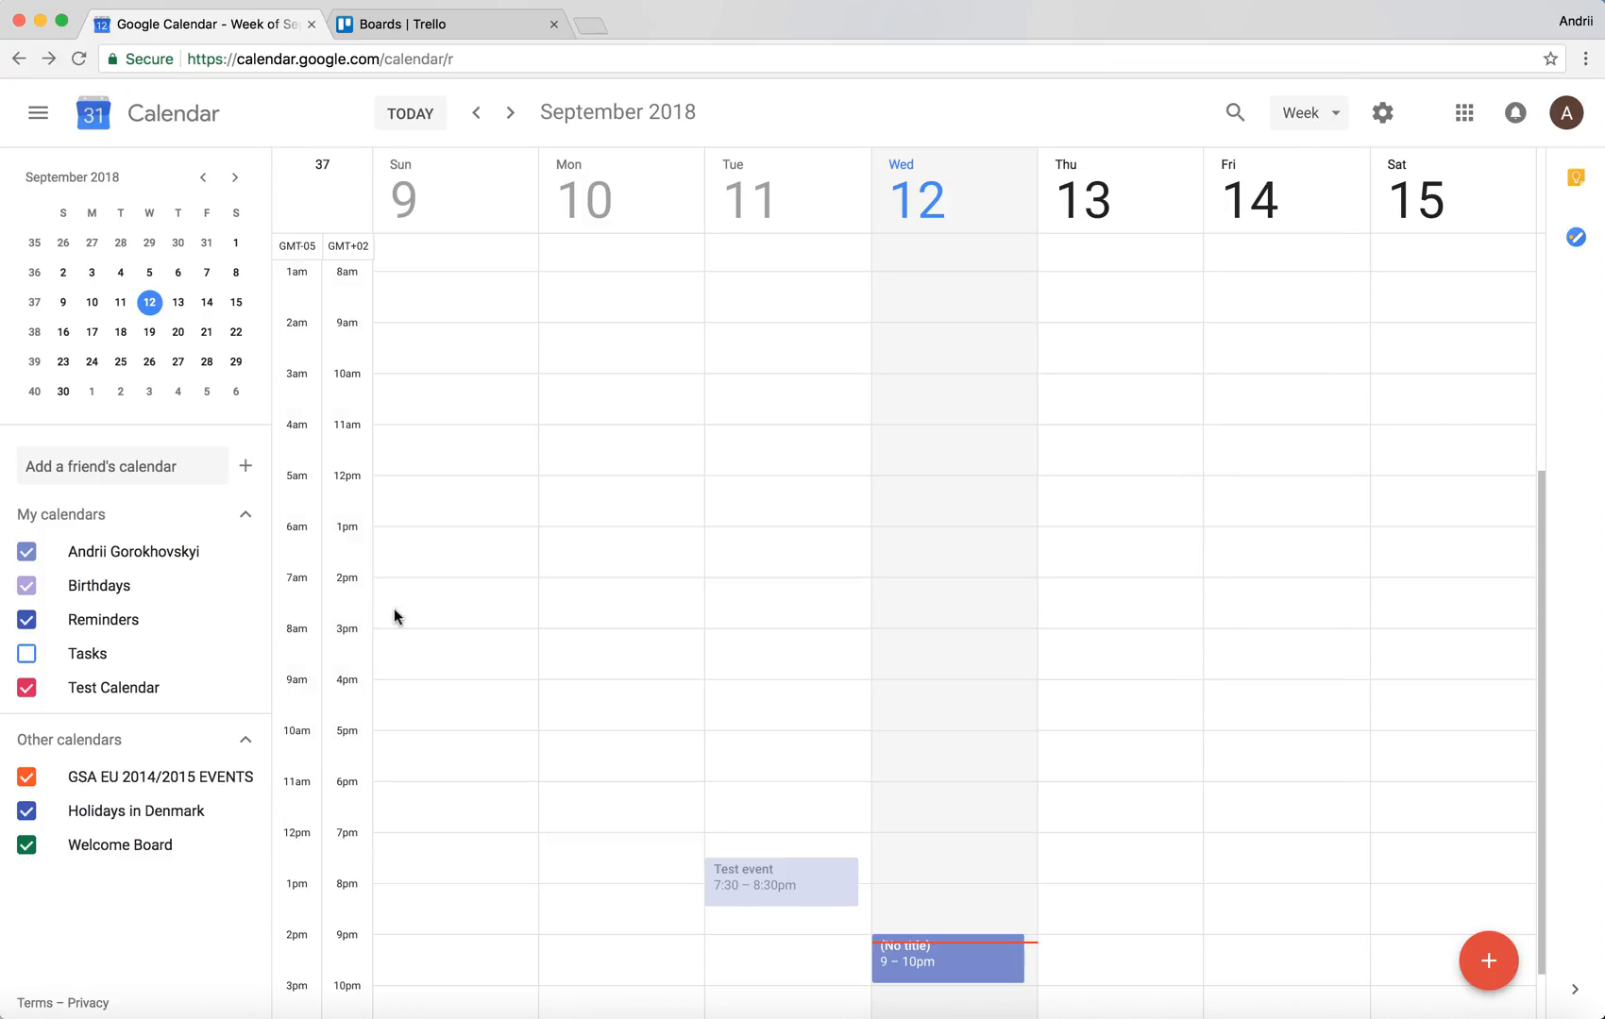
pyautogui.moveTo(408, 611)
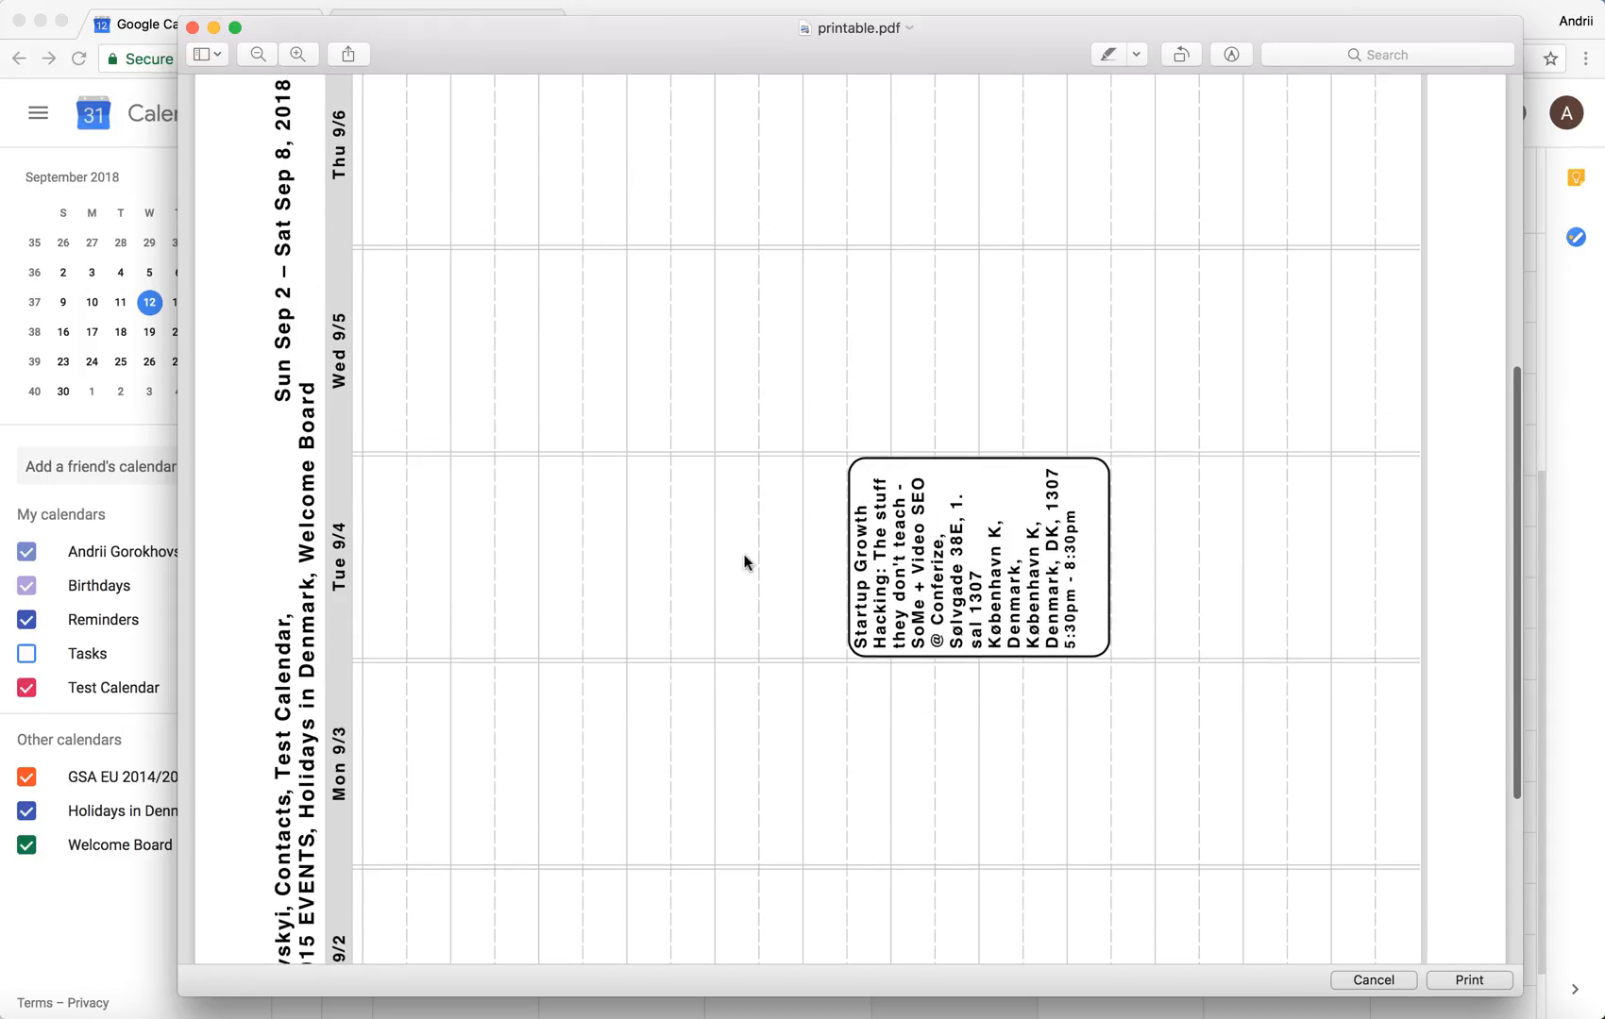
# Step: Rotate the calendar PDF upright, then close Preview choosing Delete Copy
pyautogui.click(1180, 54)
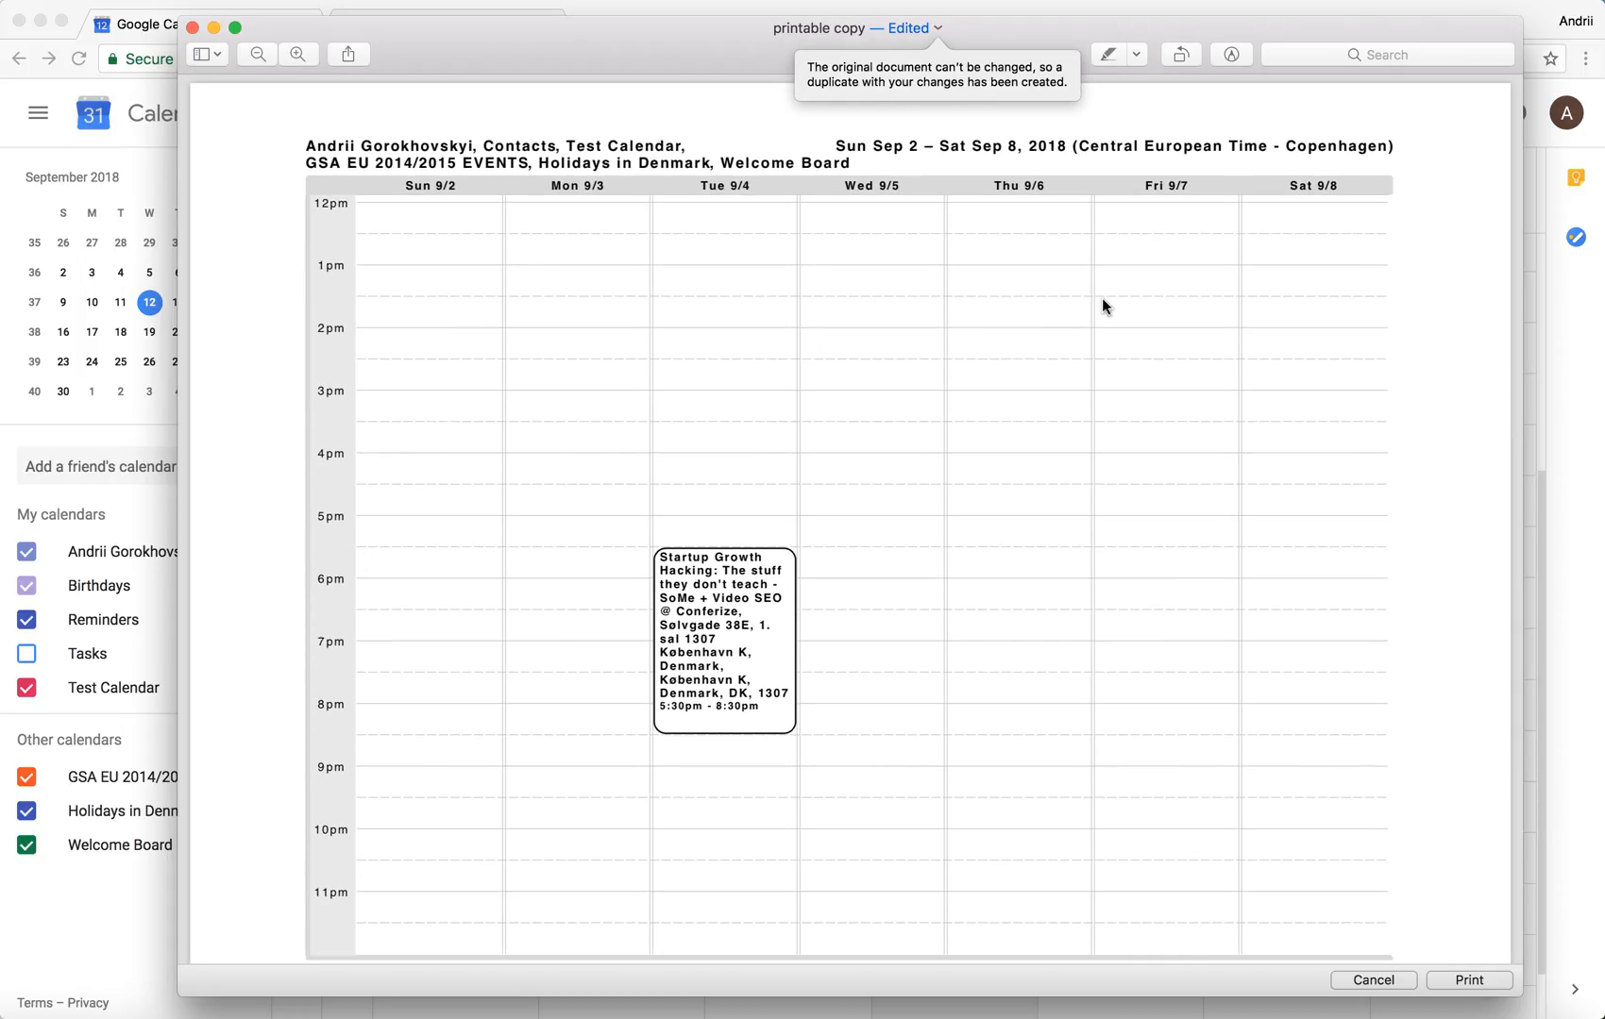
pyautogui.moveTo(347, 55)
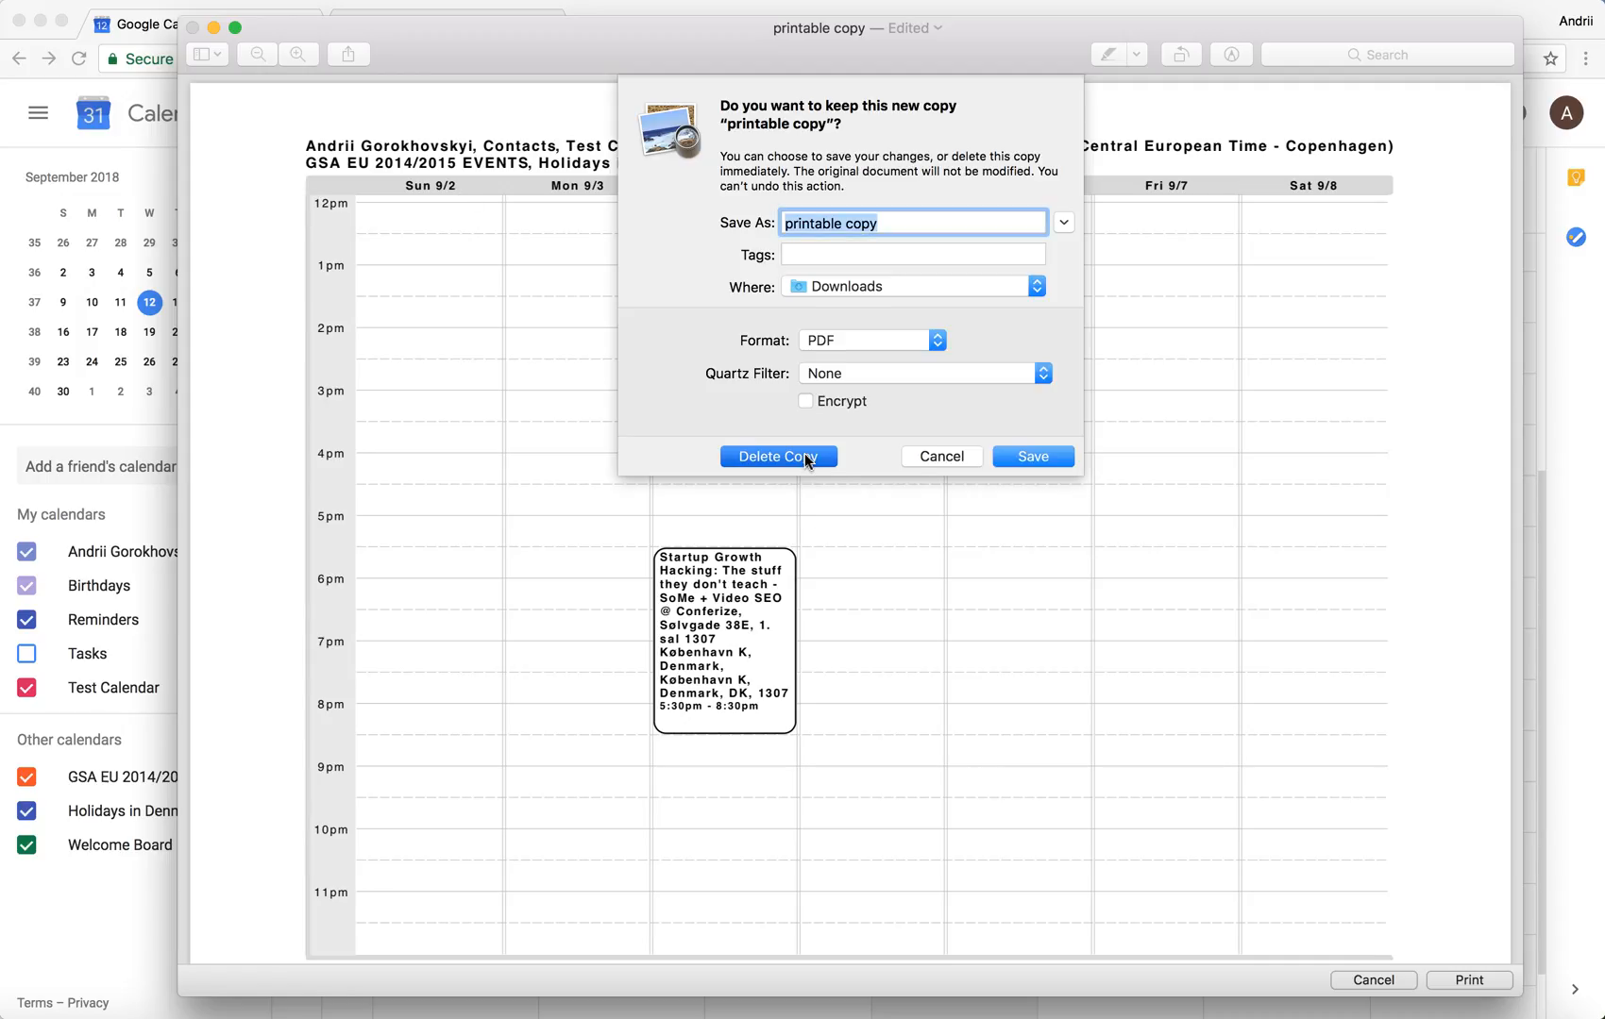
pyautogui.click(778, 456)
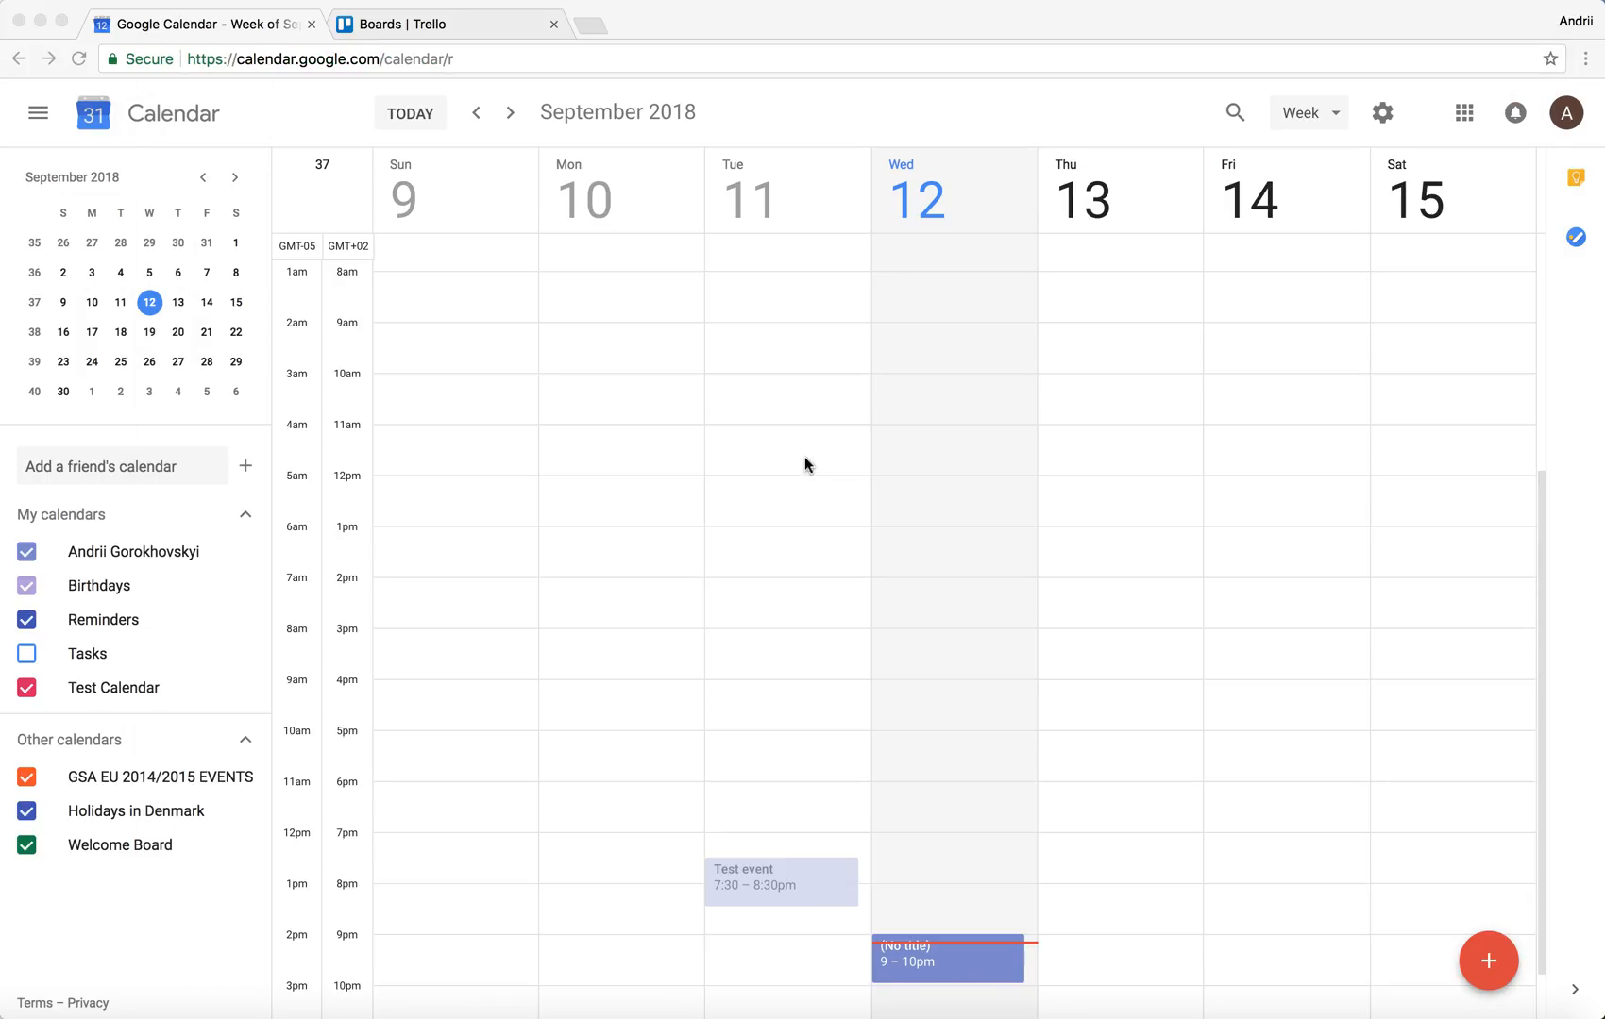